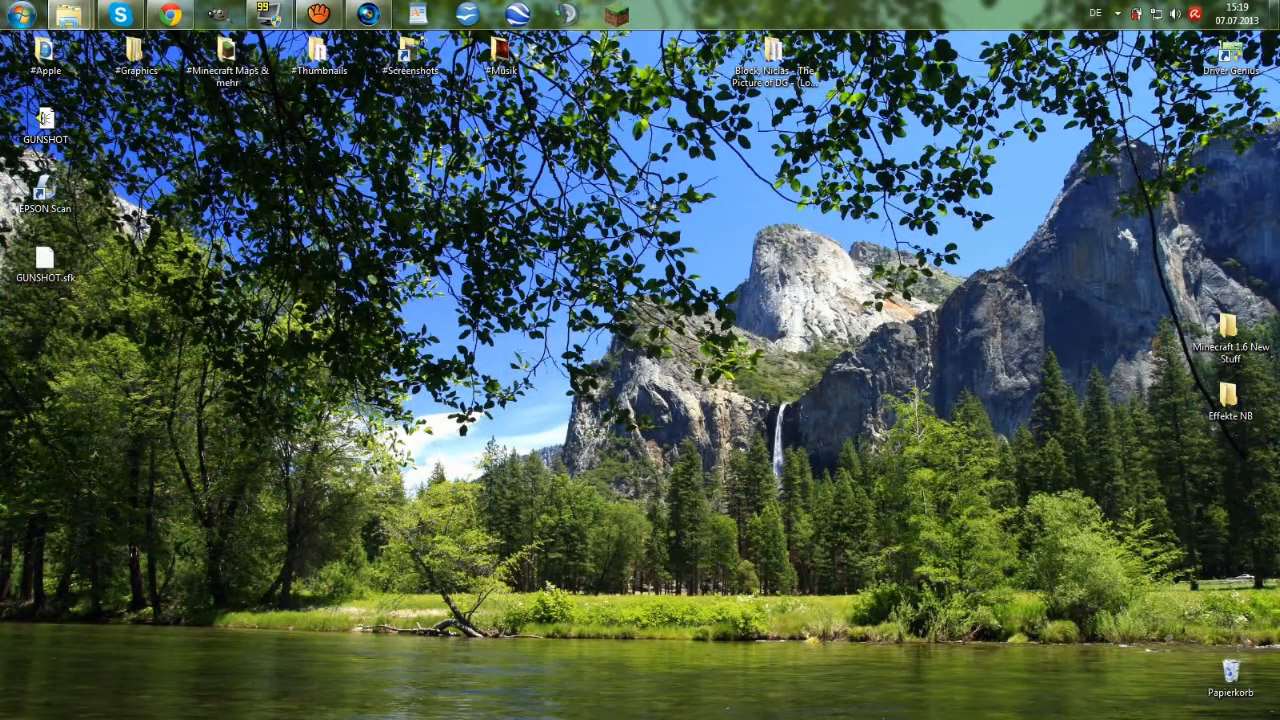
mouse_move(70, 16)
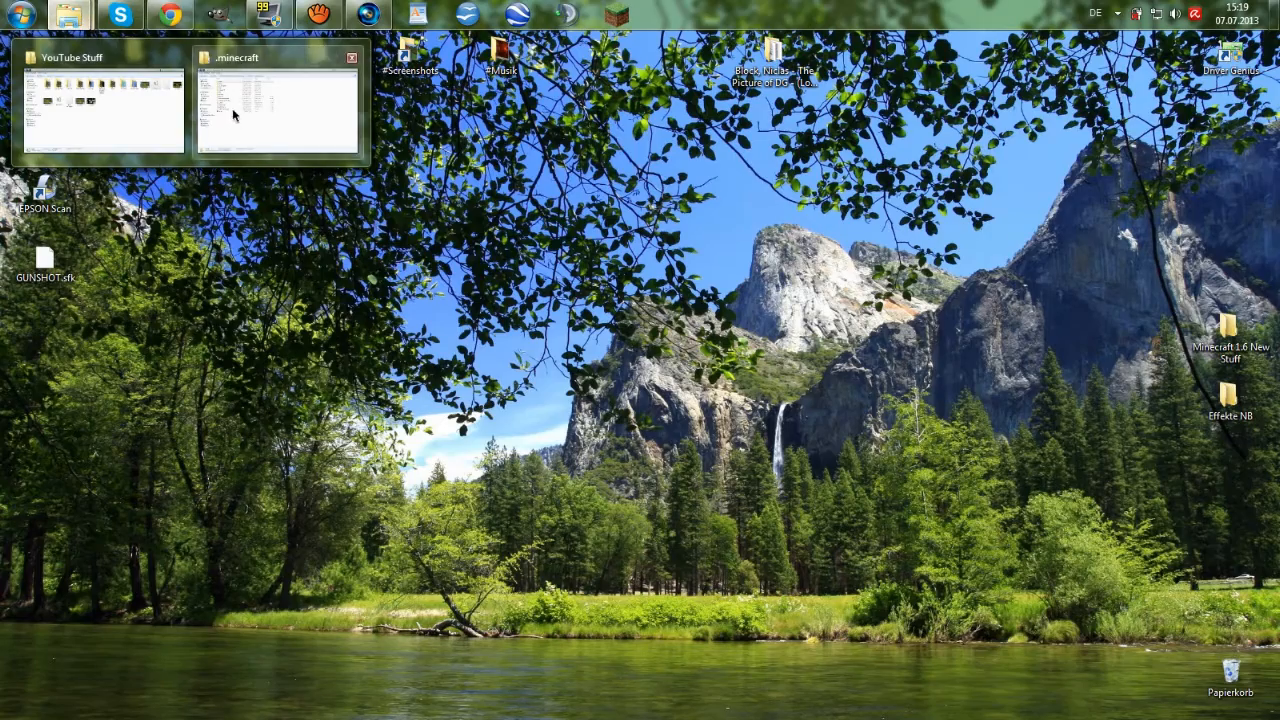
mouse_move(308, 252)
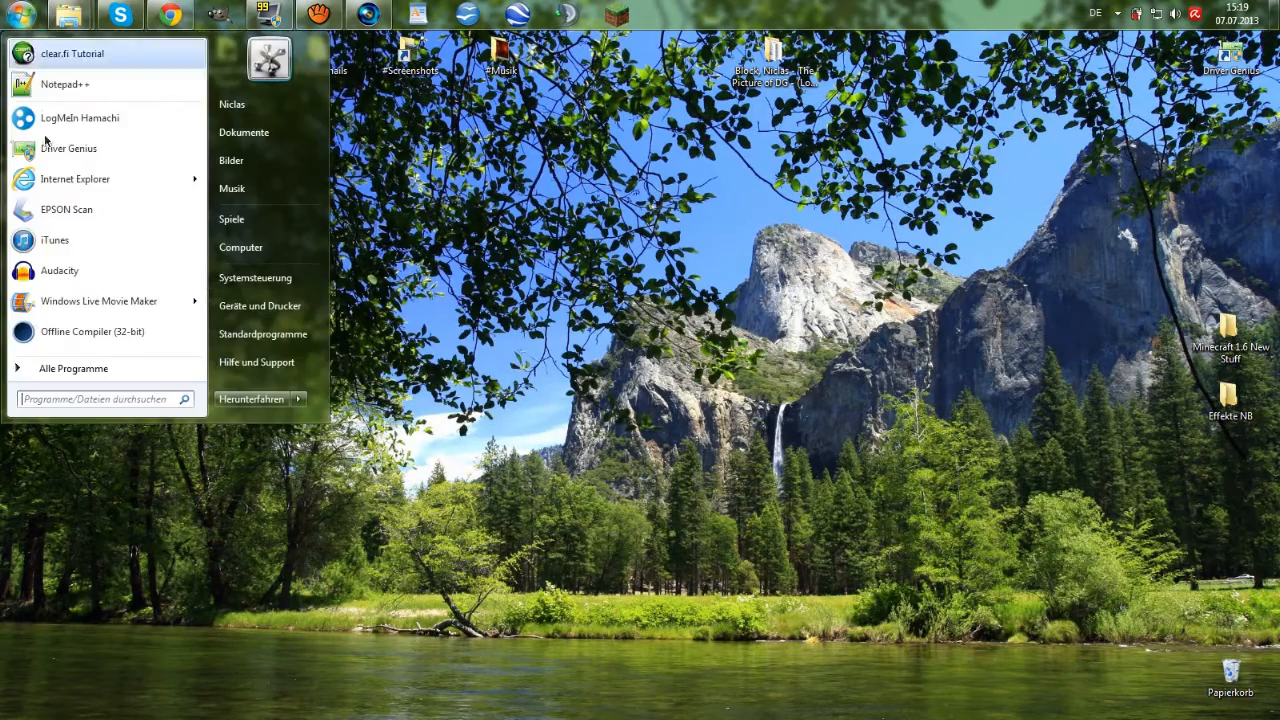
Step: Enter %appdata% in the Start search to reach the Roaming folder
type("%a")
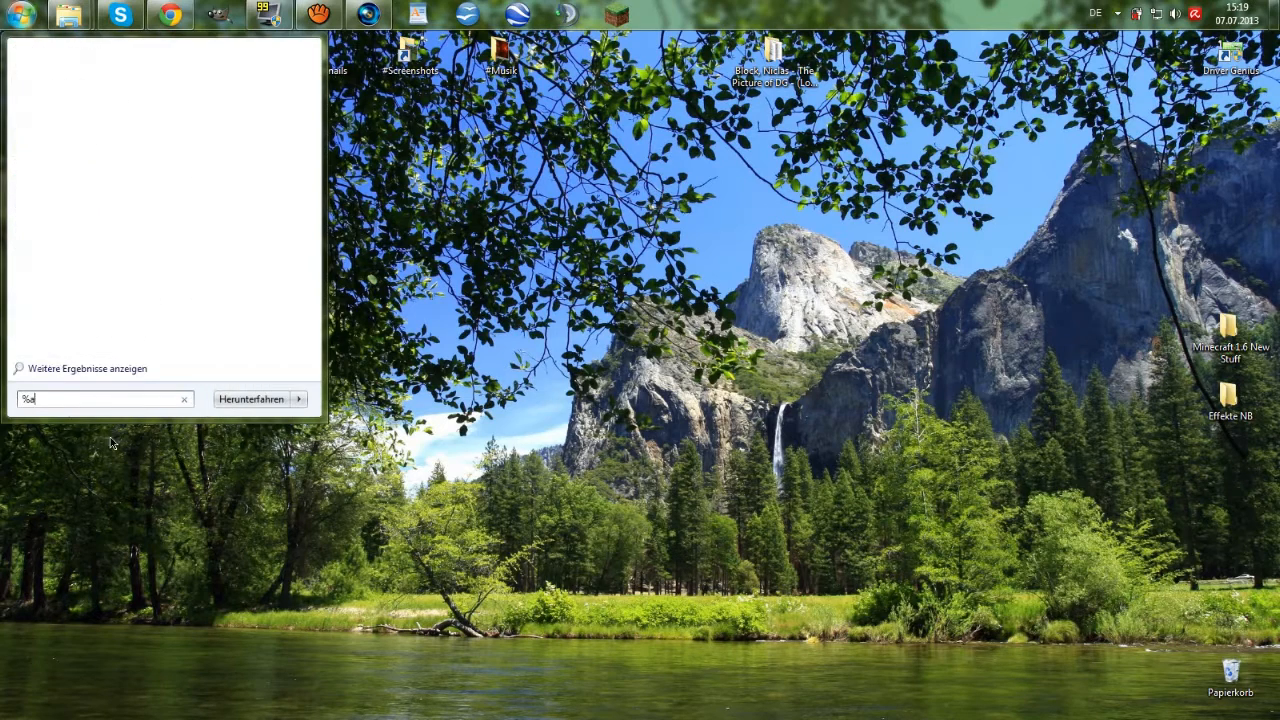
type("ppdata%")
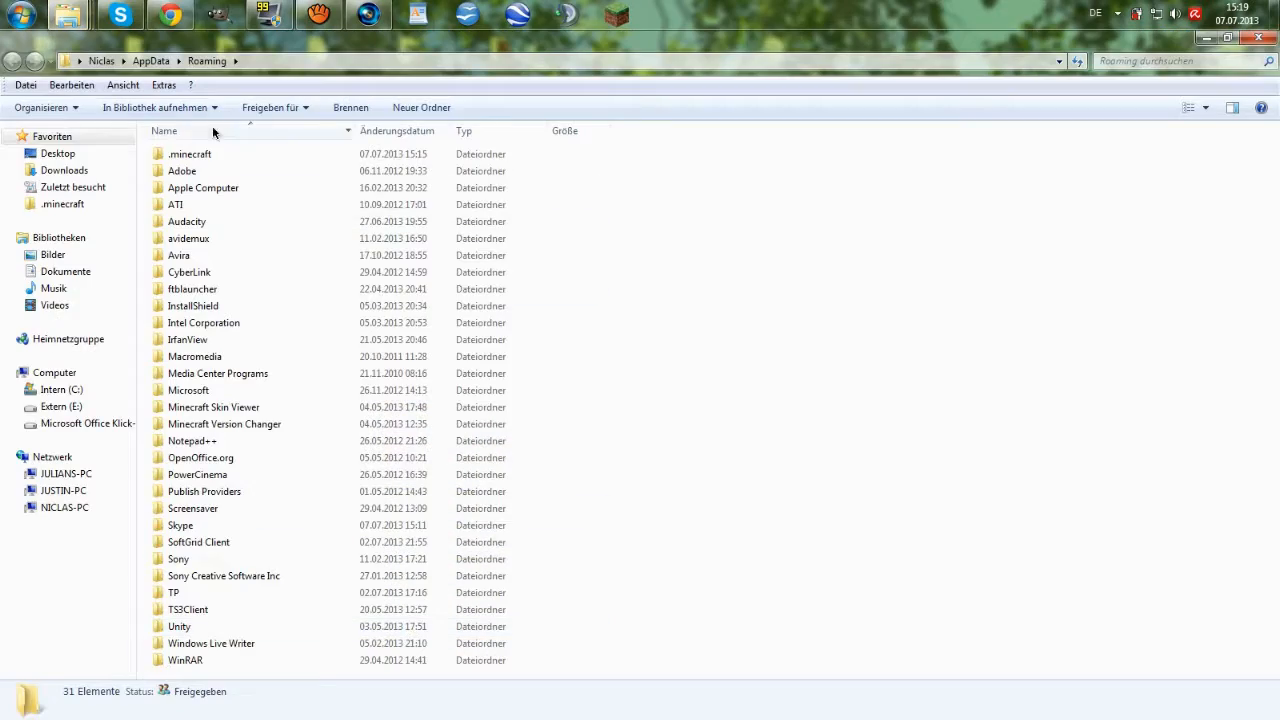
Step: Inside .minecraft\resourcepacks, make a new folder named Test Pack
double_click(190, 154)
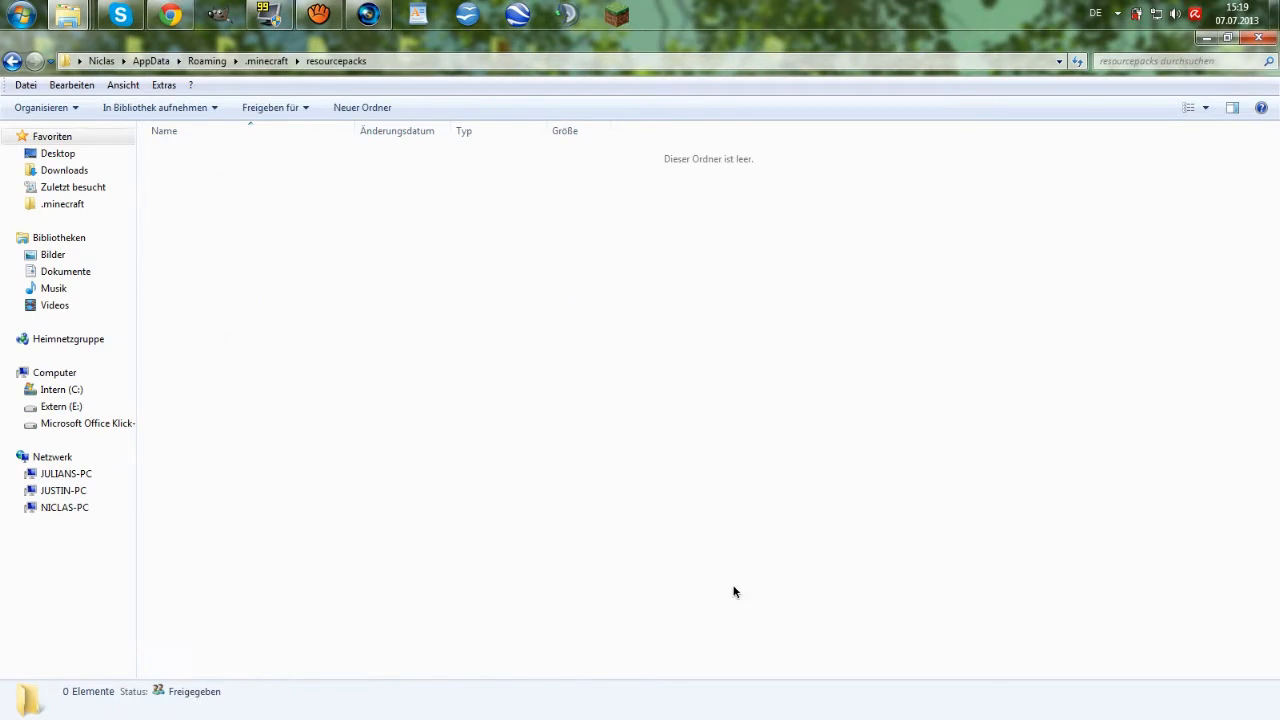
mouse_move(670, 164)
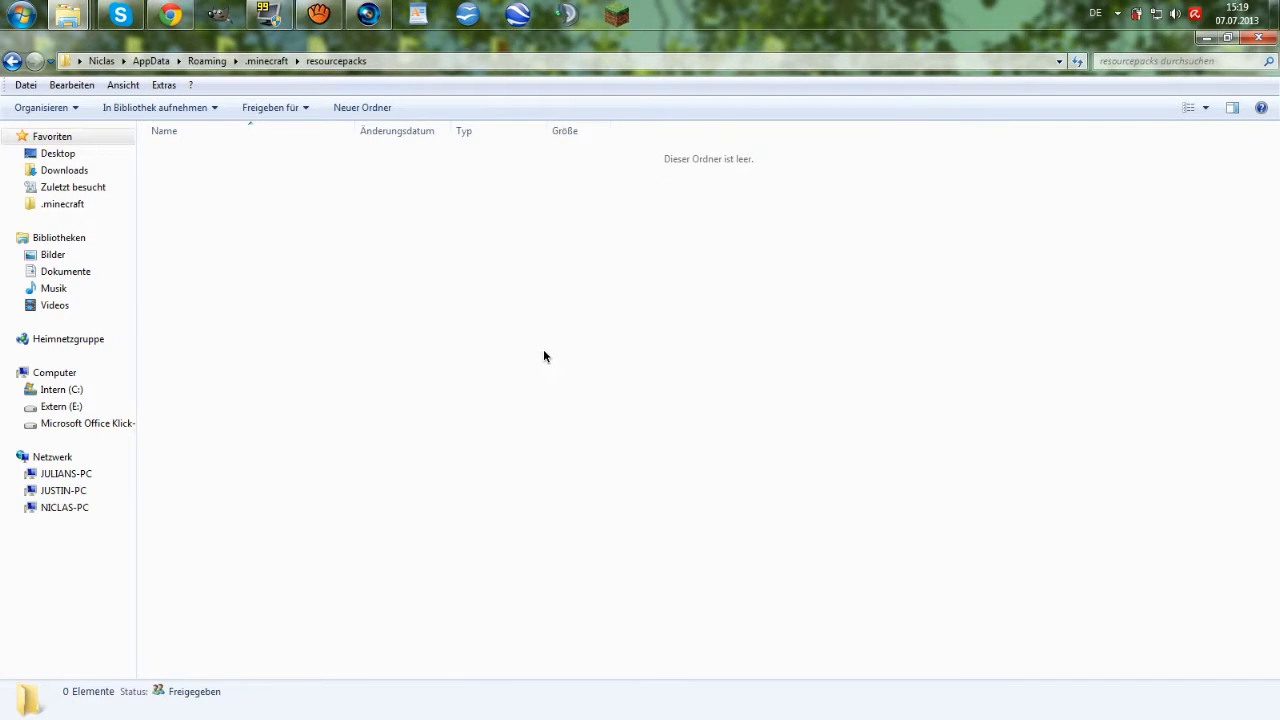
mouse_move(492, 248)
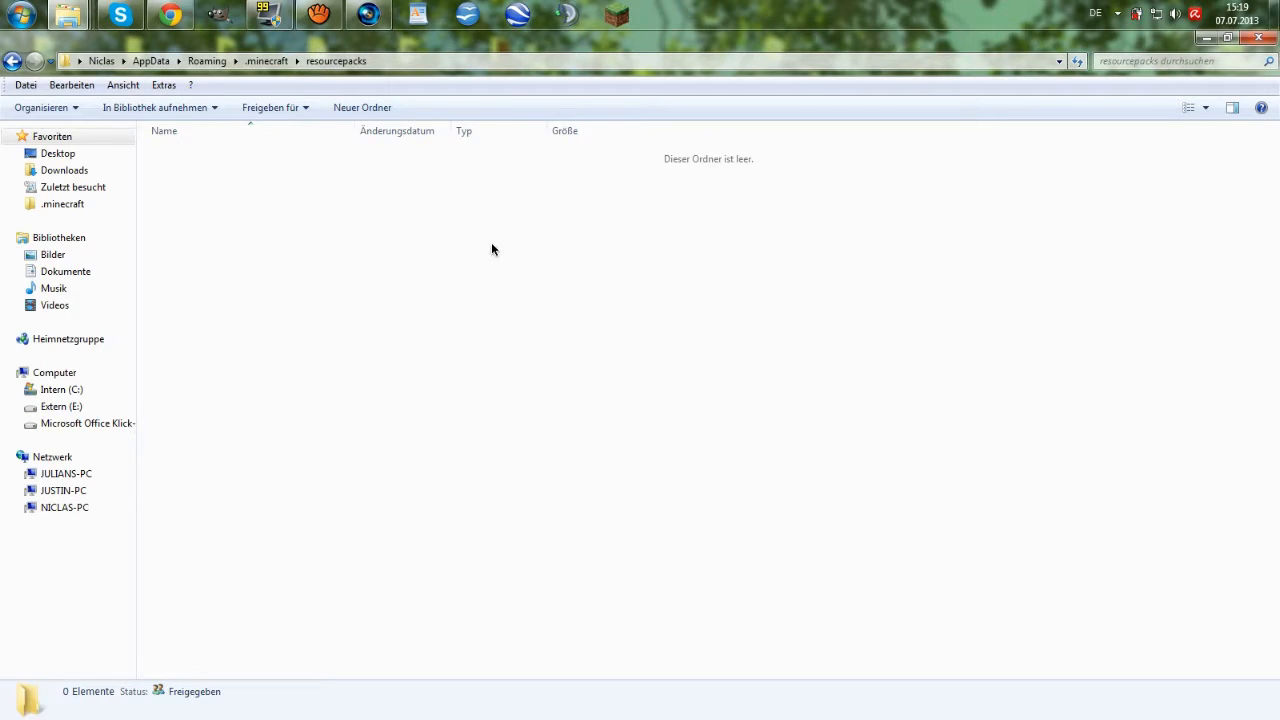
right_click(492, 248)
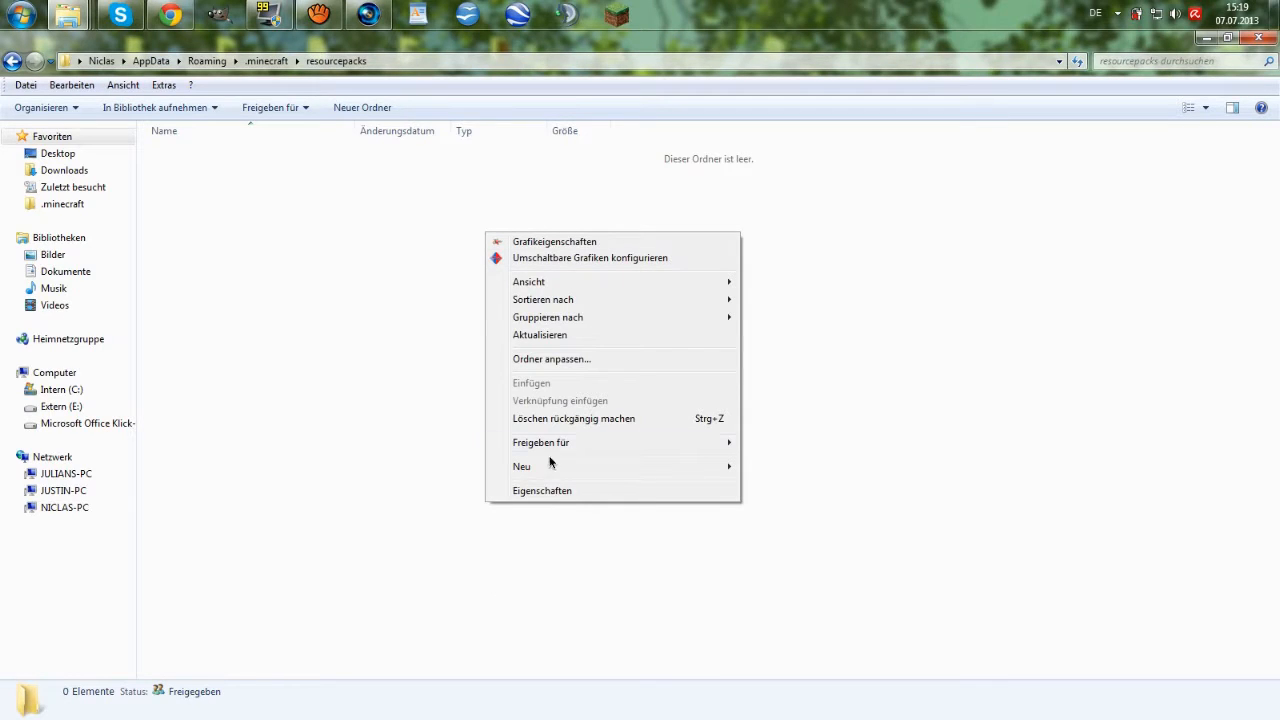
left_click(520, 466)
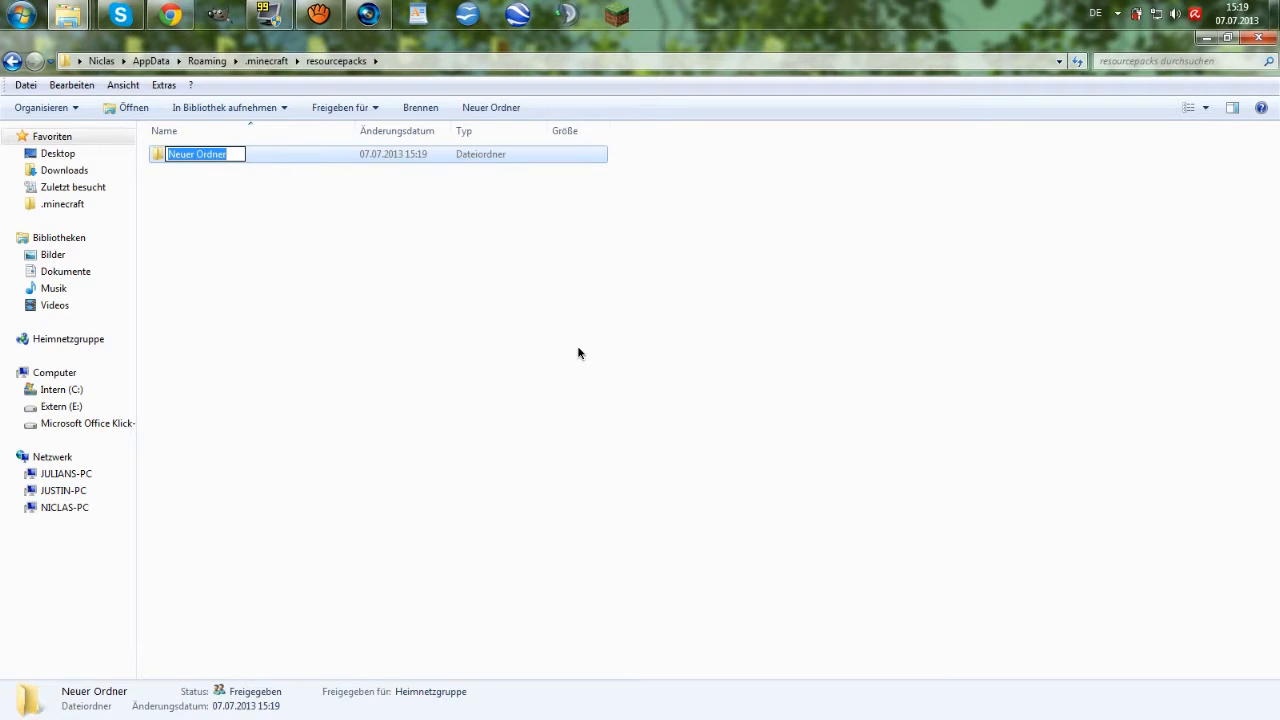
type("Test Pack")
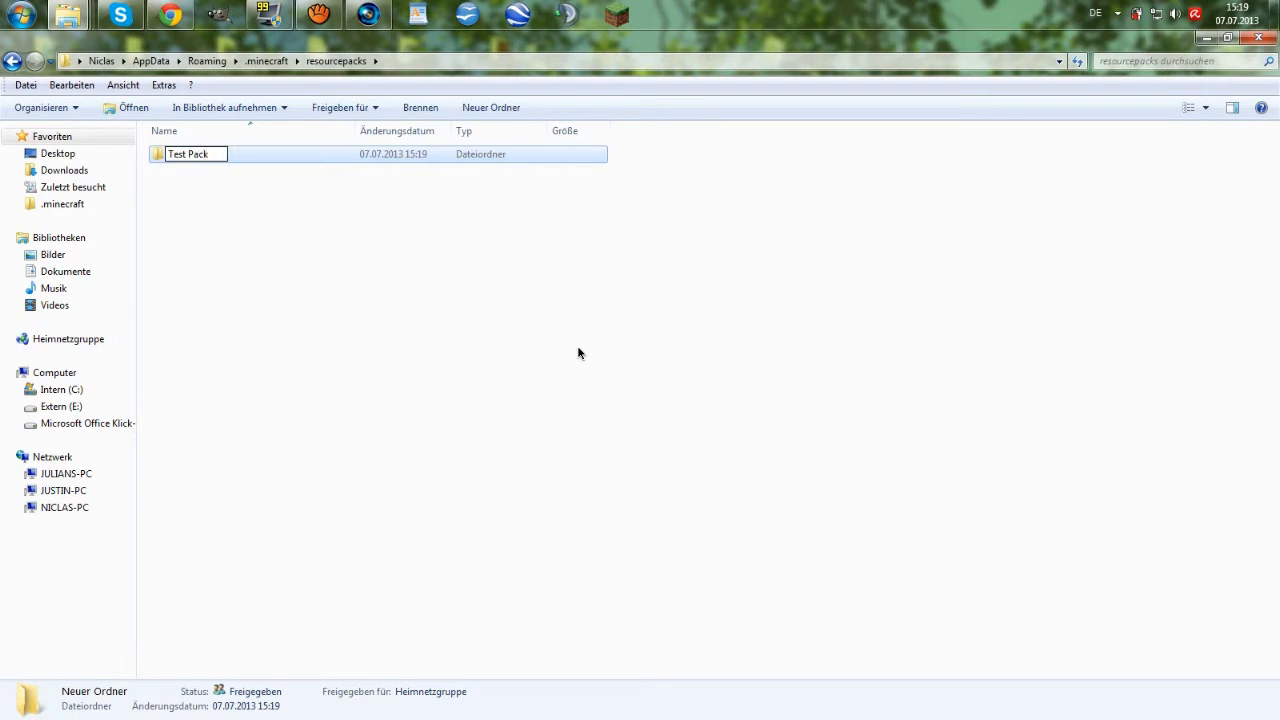
key("Return")
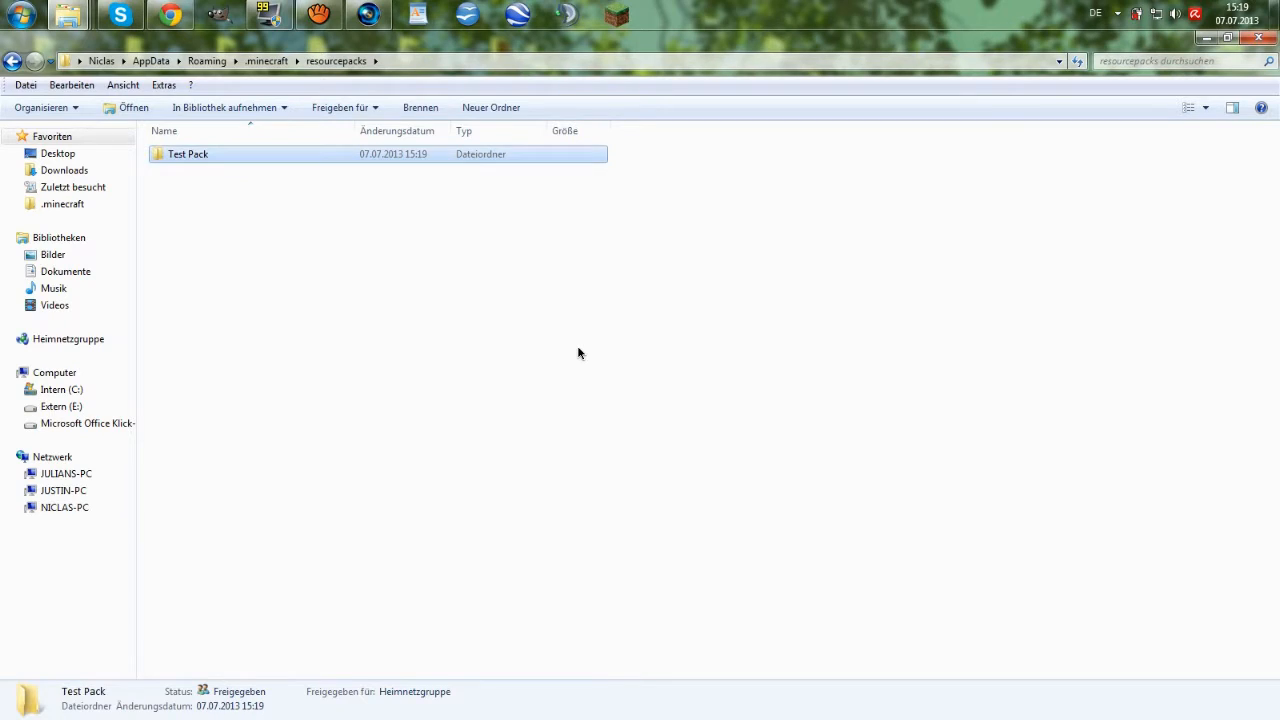
Step: Inside Test Pack, make a new folder named assets
double_click(188, 152)
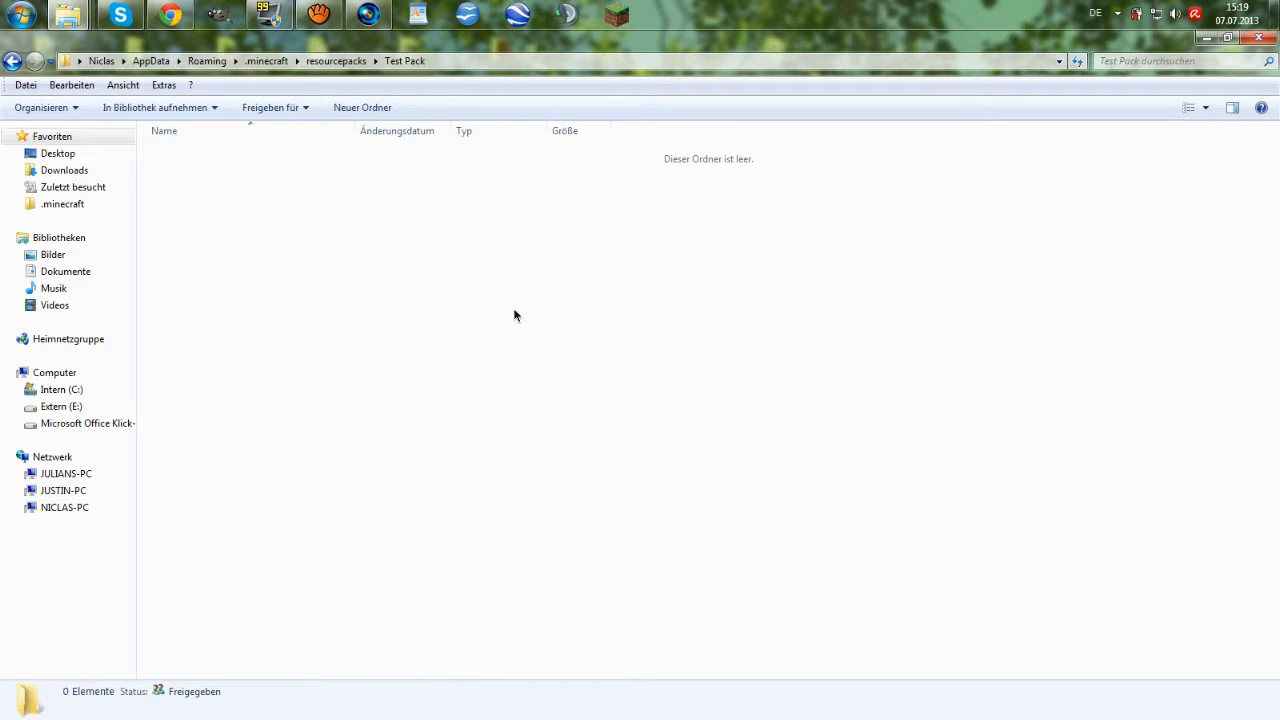
right_click(516, 316)
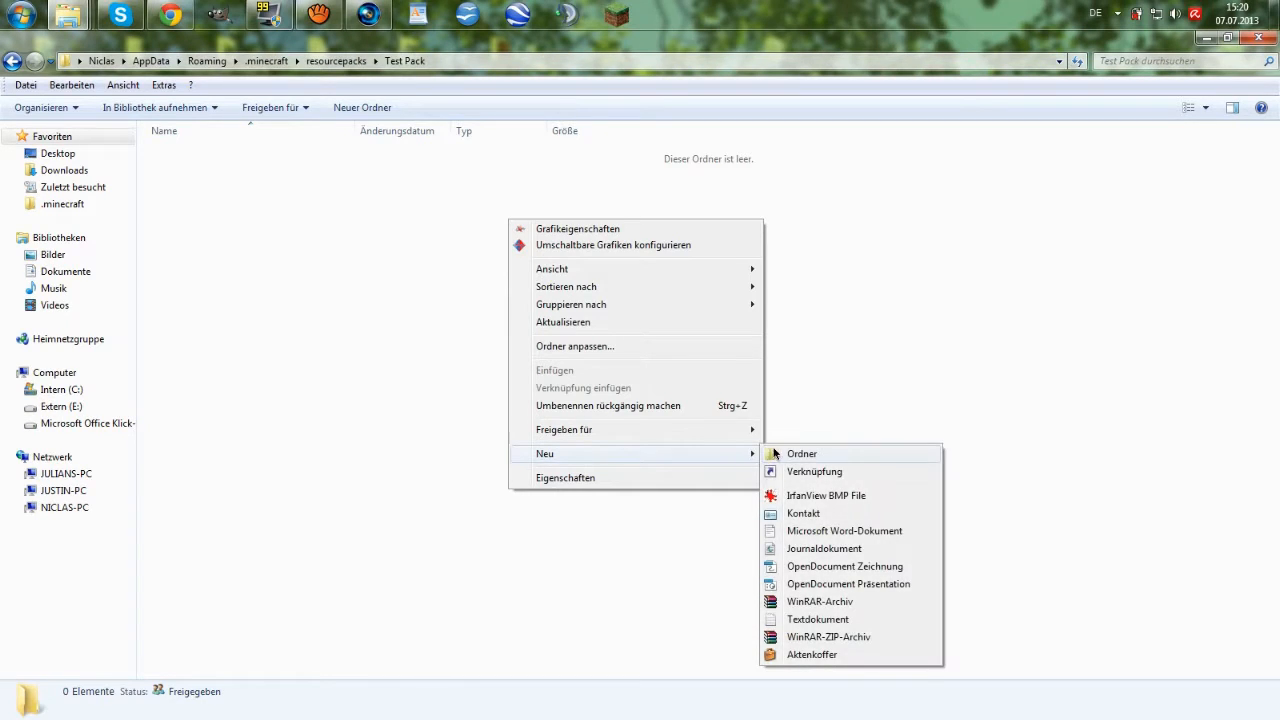
left_click(800, 452)
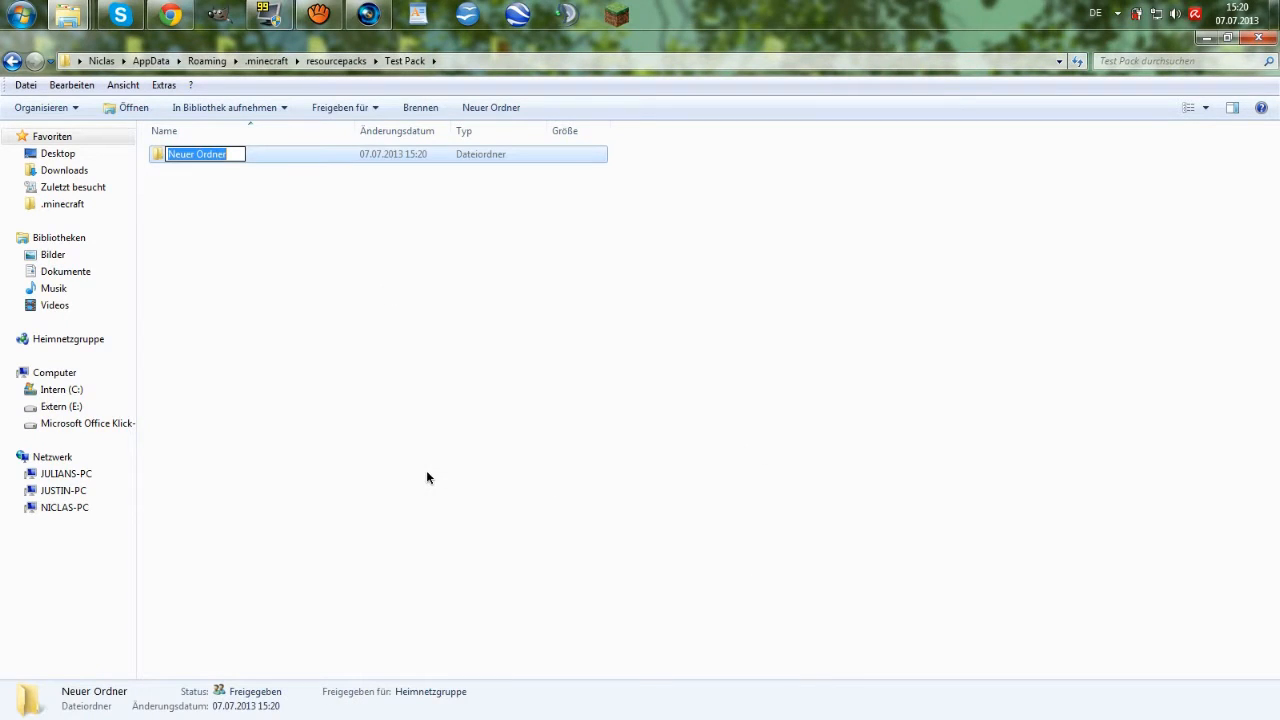
type("asset")
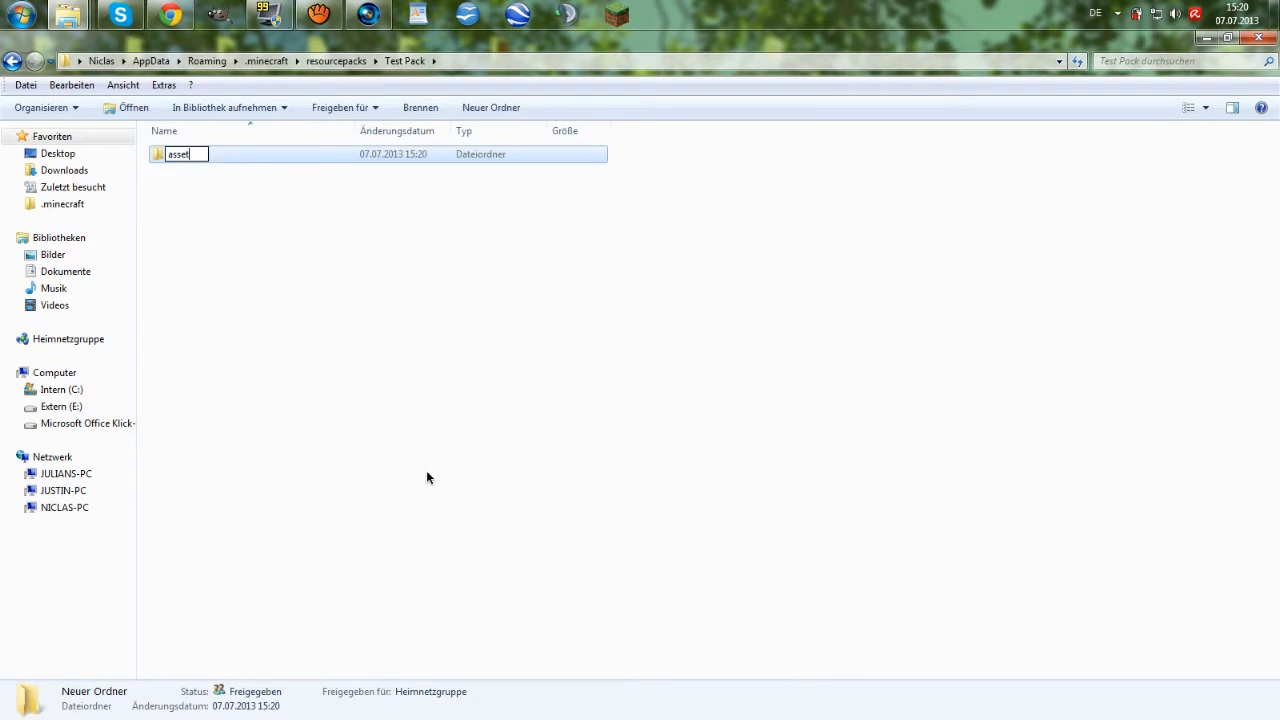
type("s")
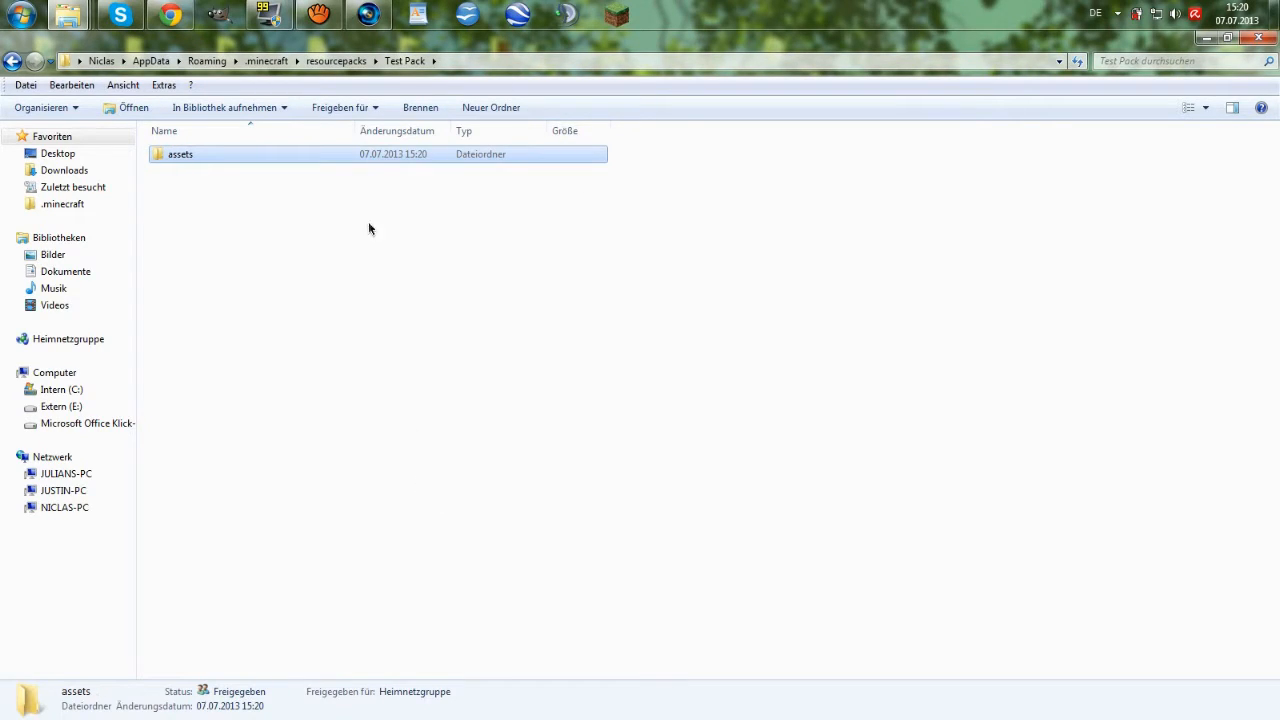
mouse_move(288, 132)
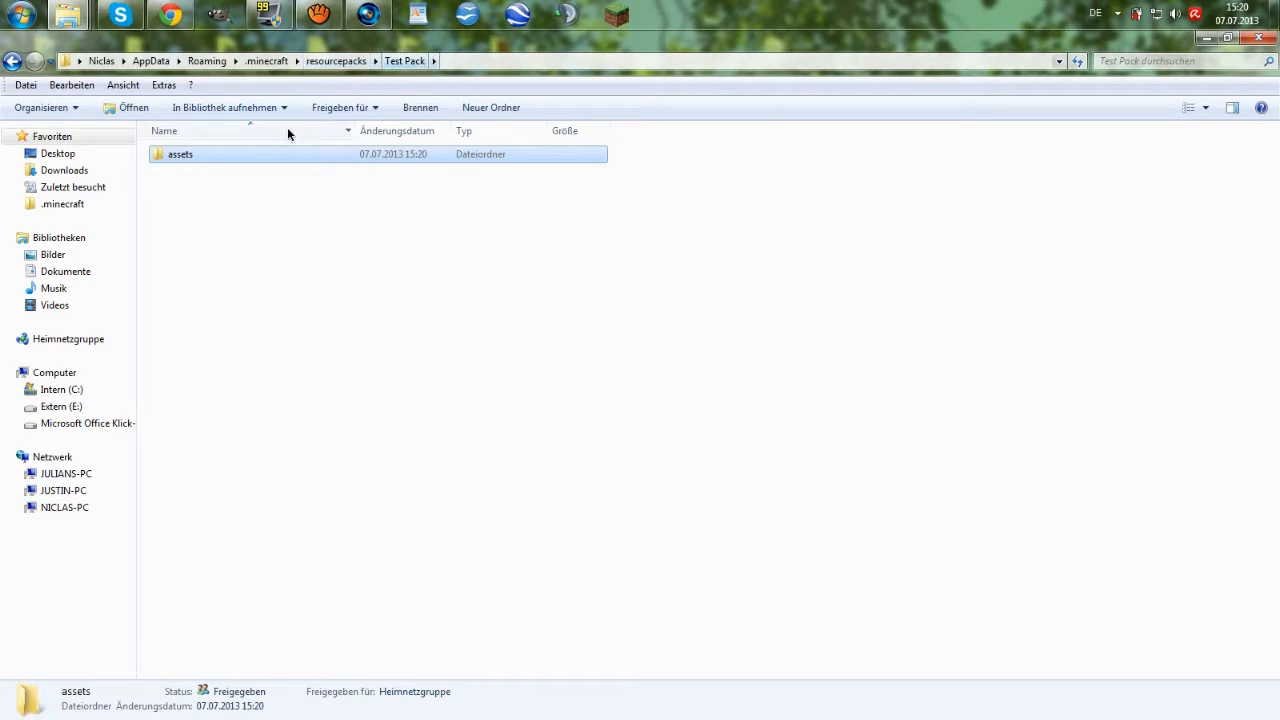
Step: Create a blank Textdokument next to the assets folder in Test Pack
right_click(420, 400)
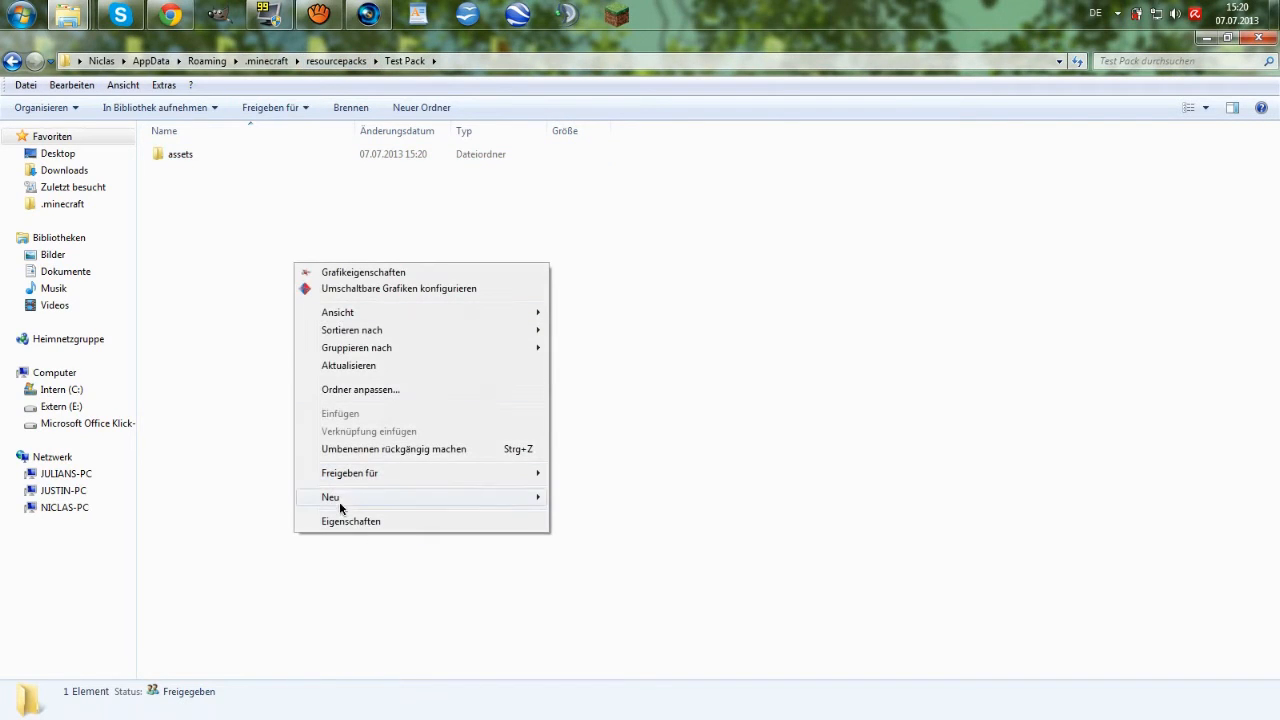
left_click(330, 496)
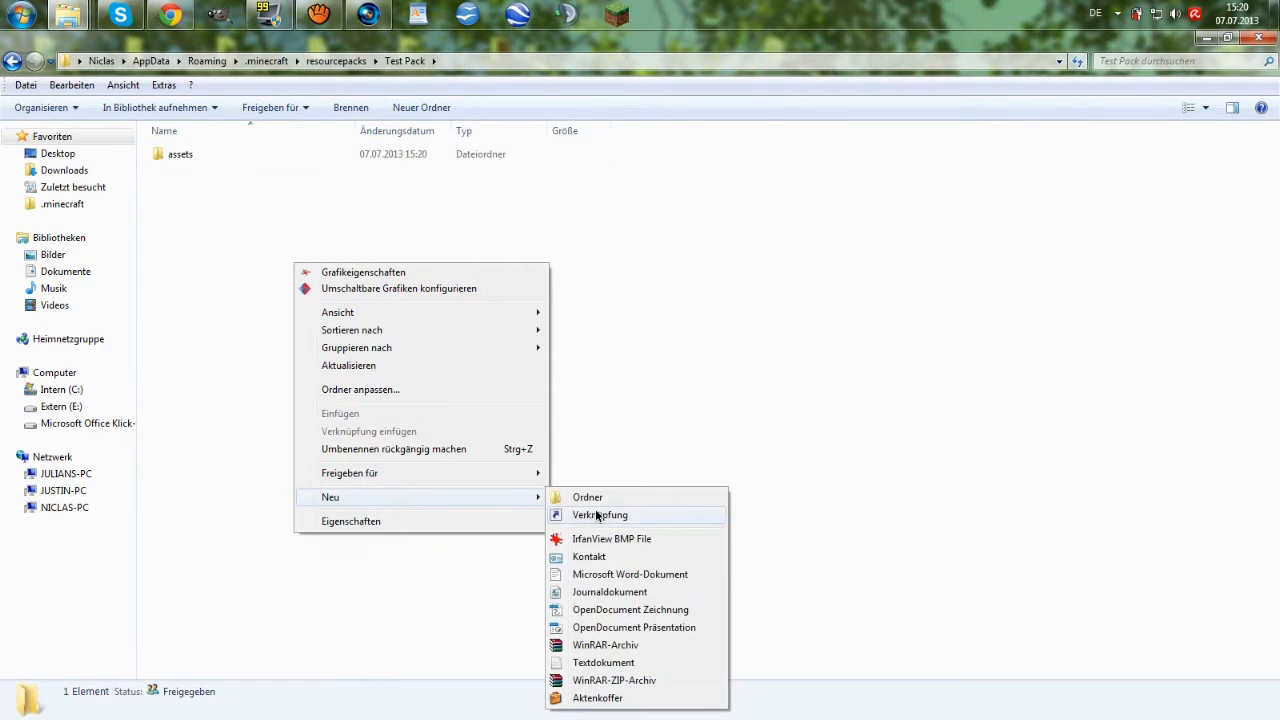
left_click(604, 662)
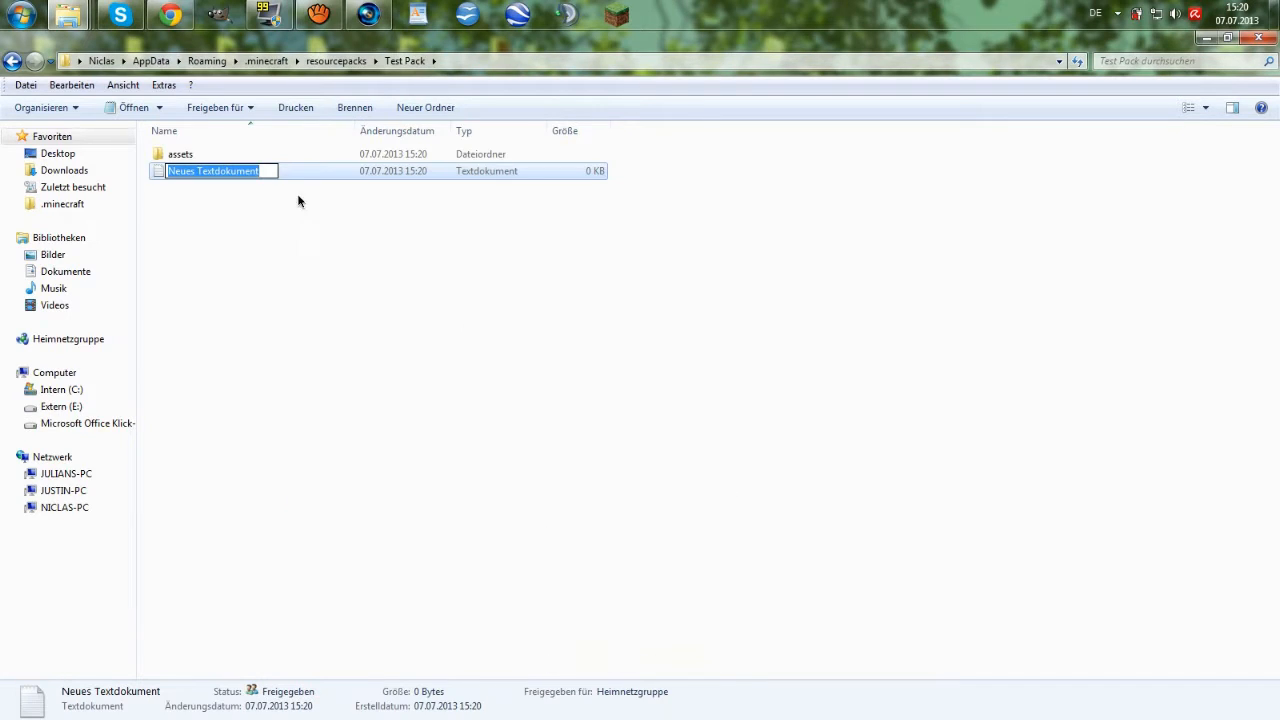
mouse_move(372, 170)
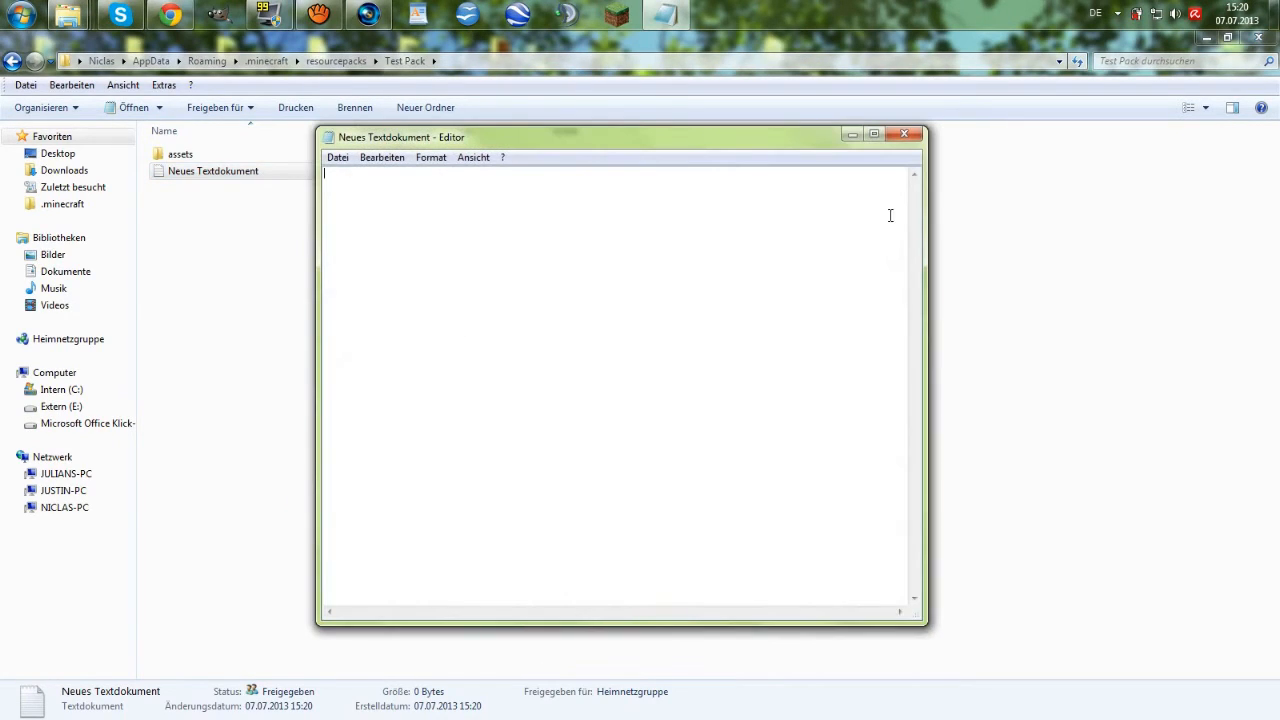
mouse_move(520, 130)
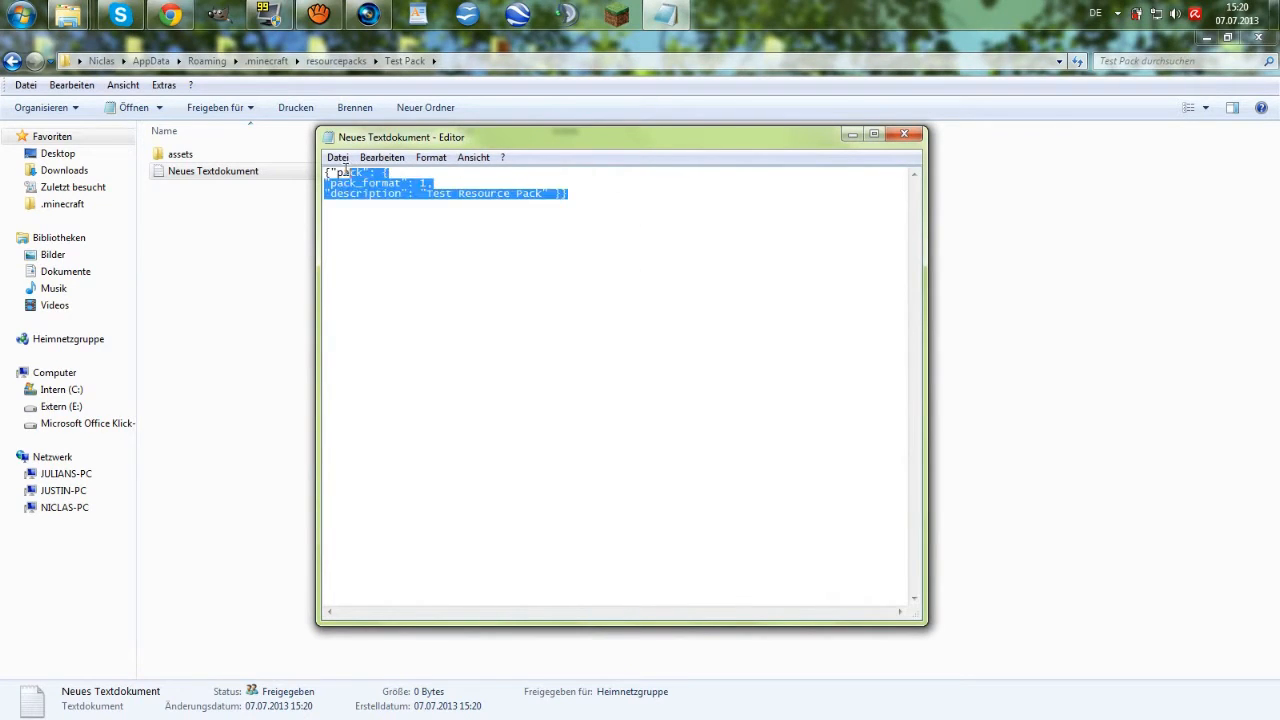
Step: Enter the pack JSON with pack_format 1 and description "Test Resource Pack" in Notepad
left_click(756, 290)
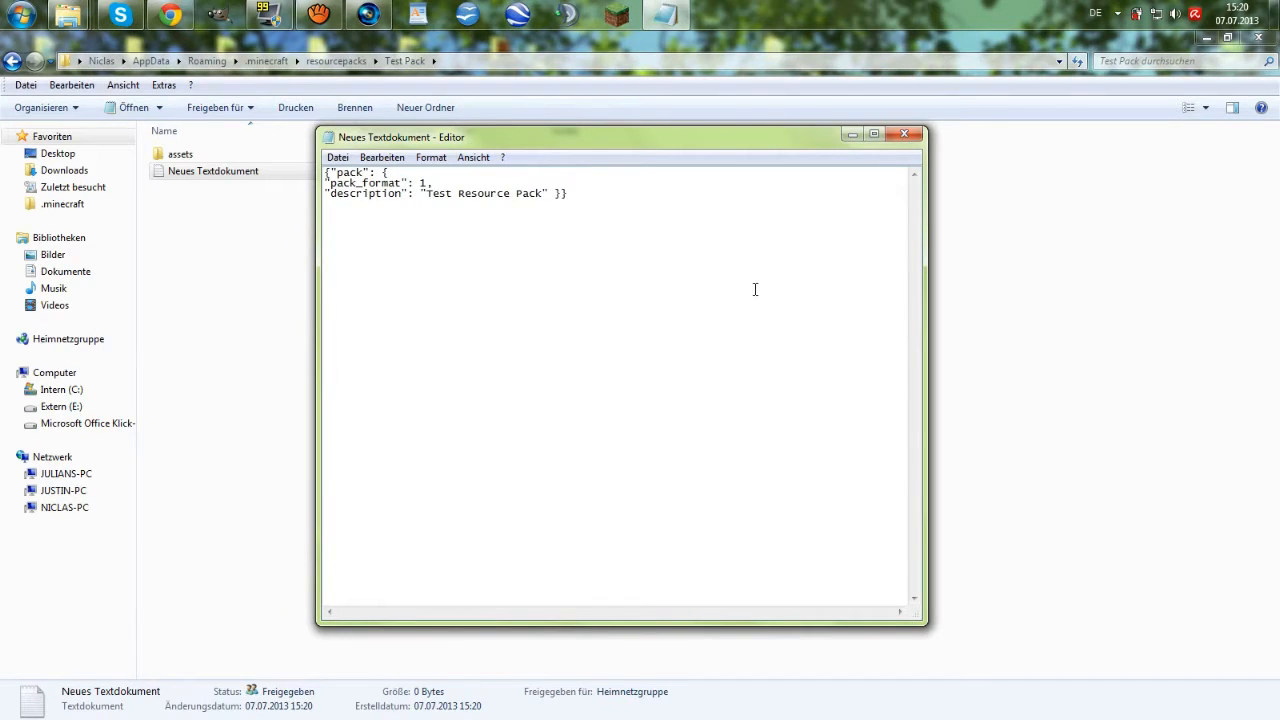
mouse_move(740, 288)
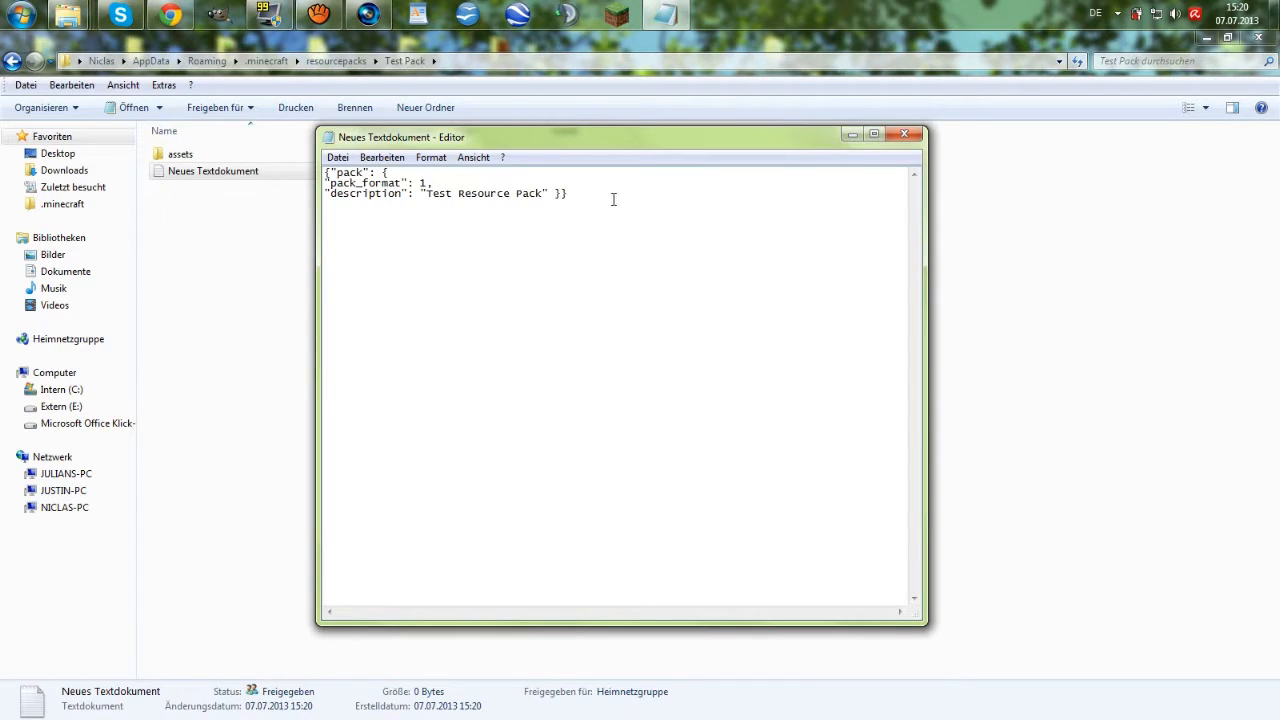
mouse_move(604, 204)
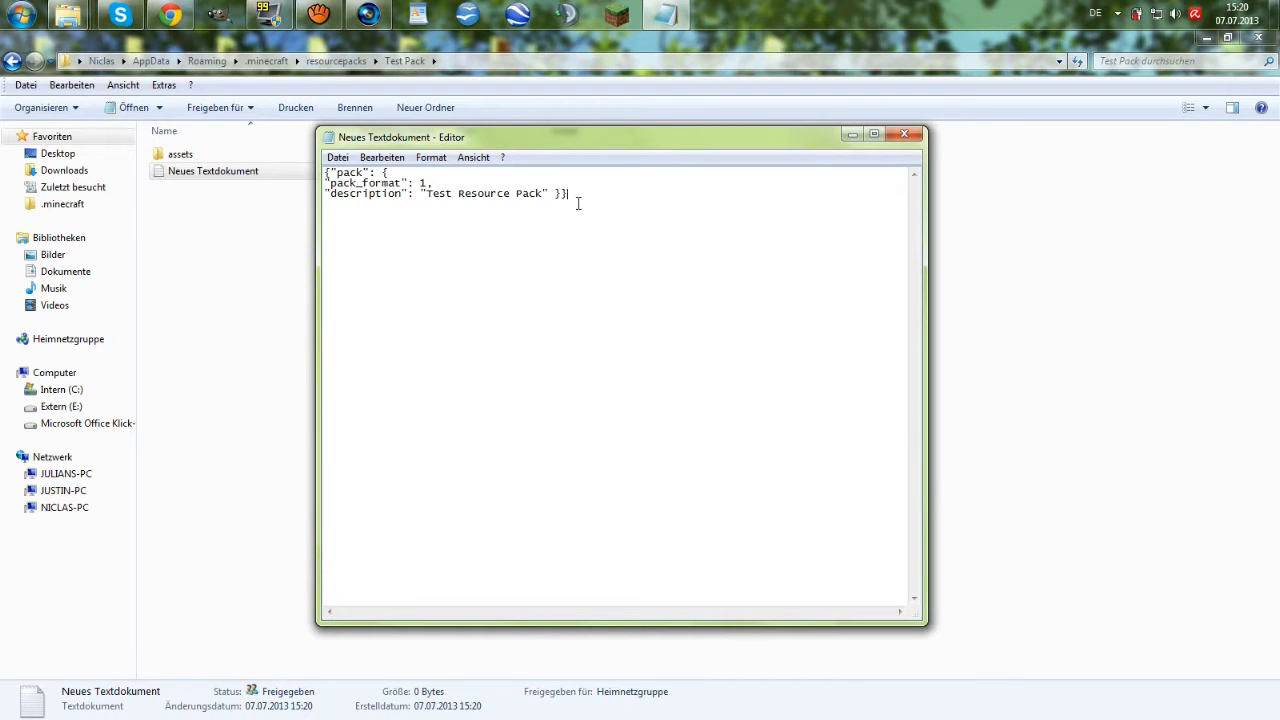
mouse_move(736, 208)
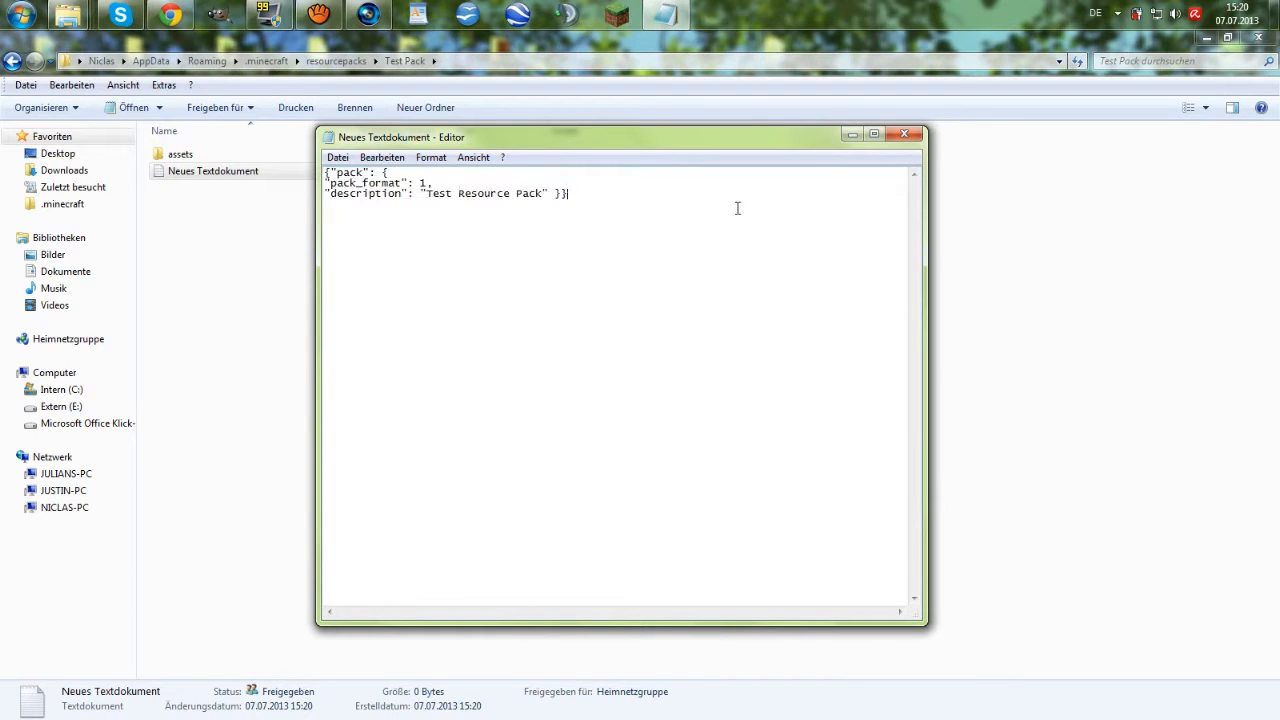
mouse_move(666, 198)
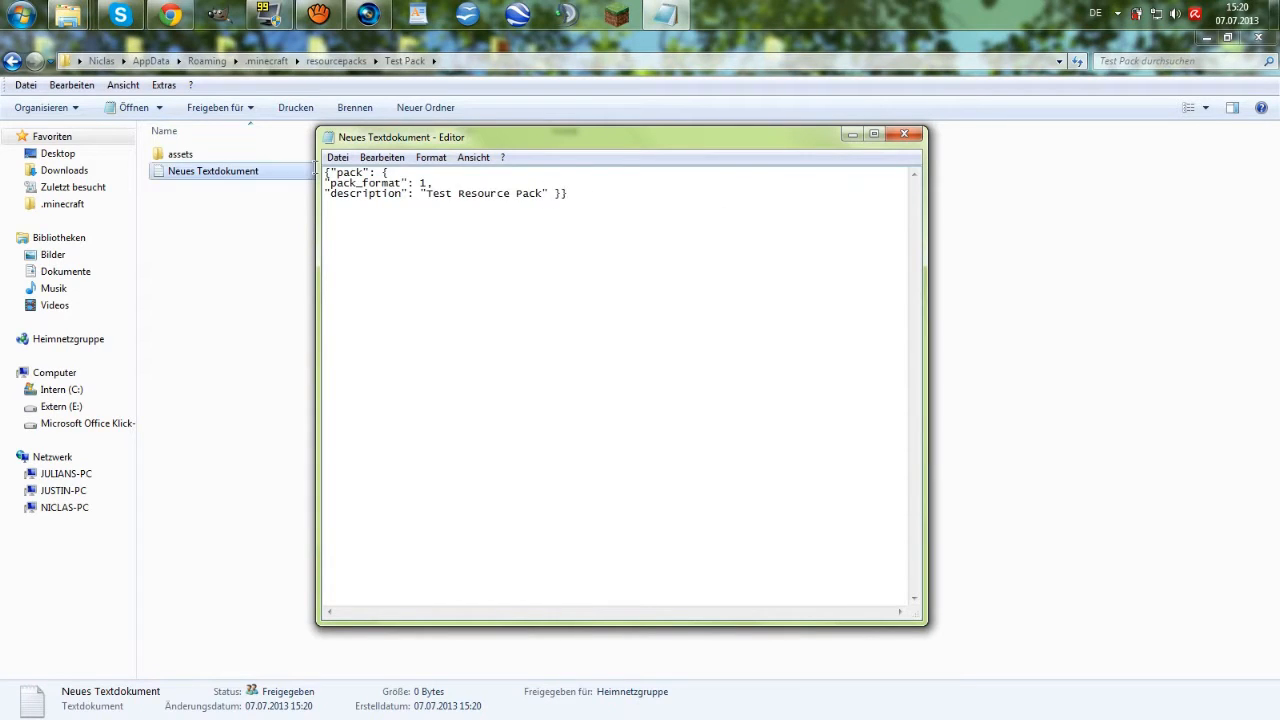
left_click(338, 156)
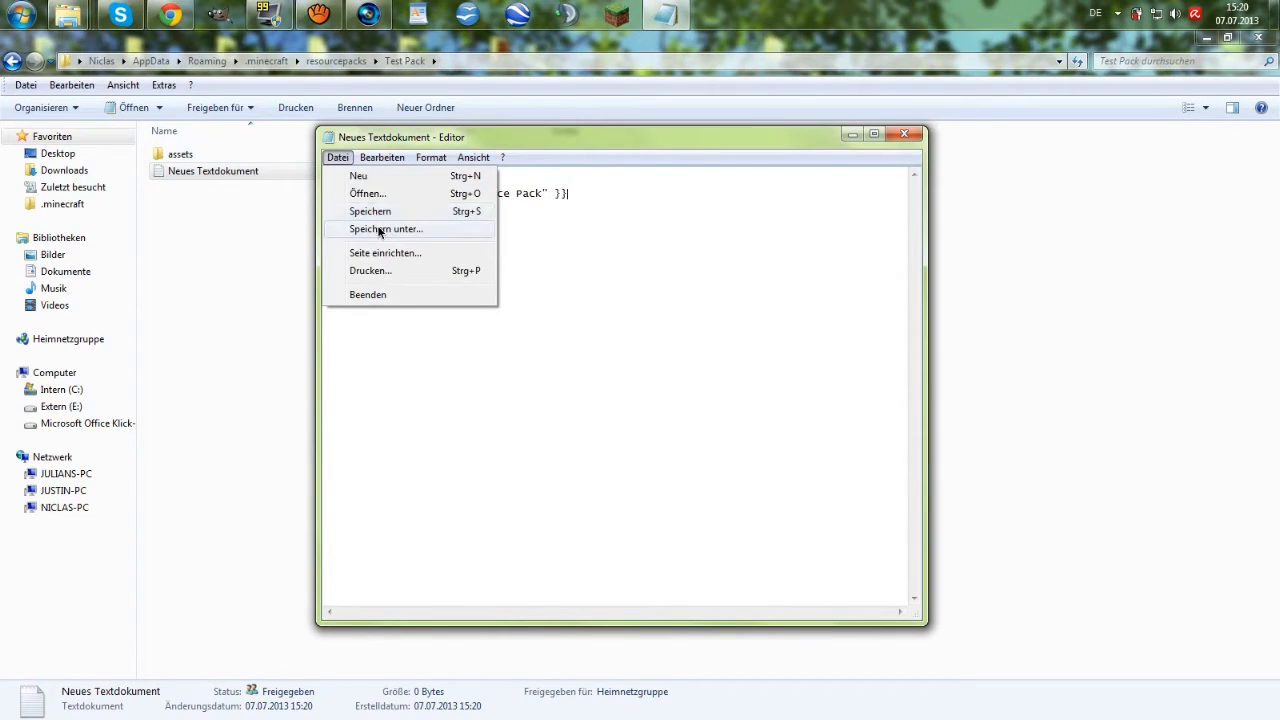
Step: Save the text via Speichern unter as Pack.mcmeta with file type Alle Dateien
left_click(384, 228)
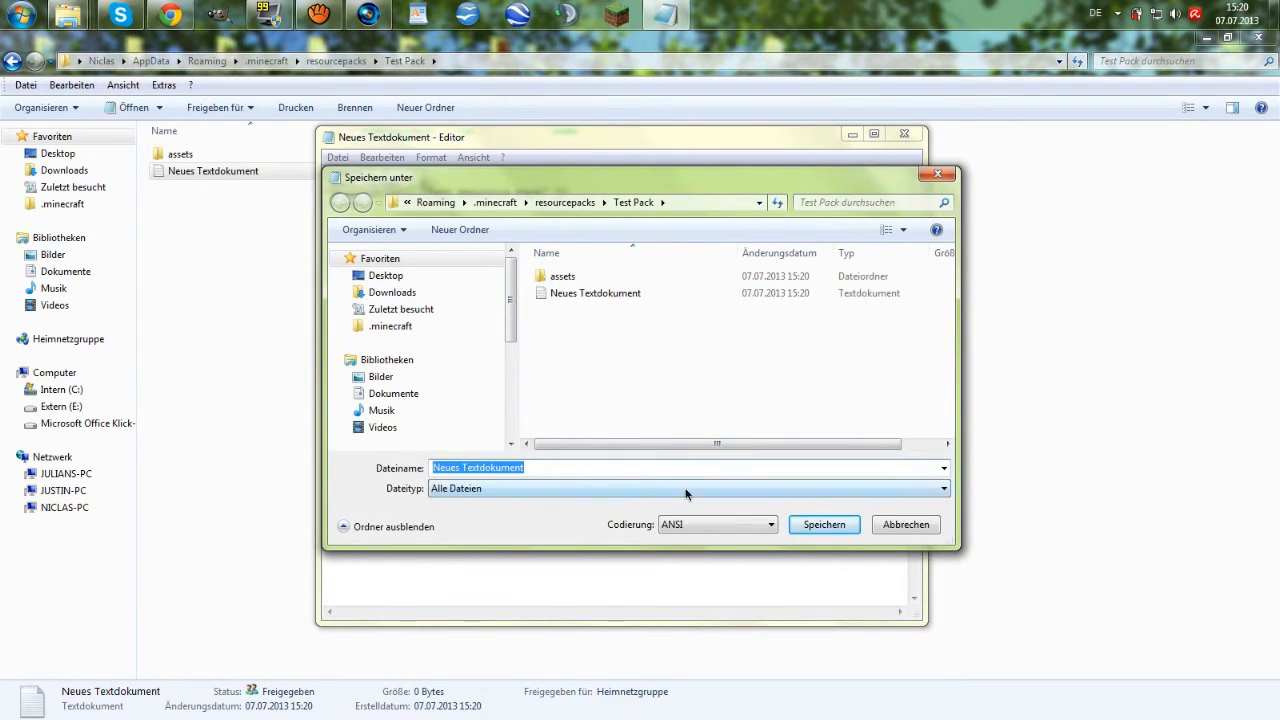
type("Pack.m")
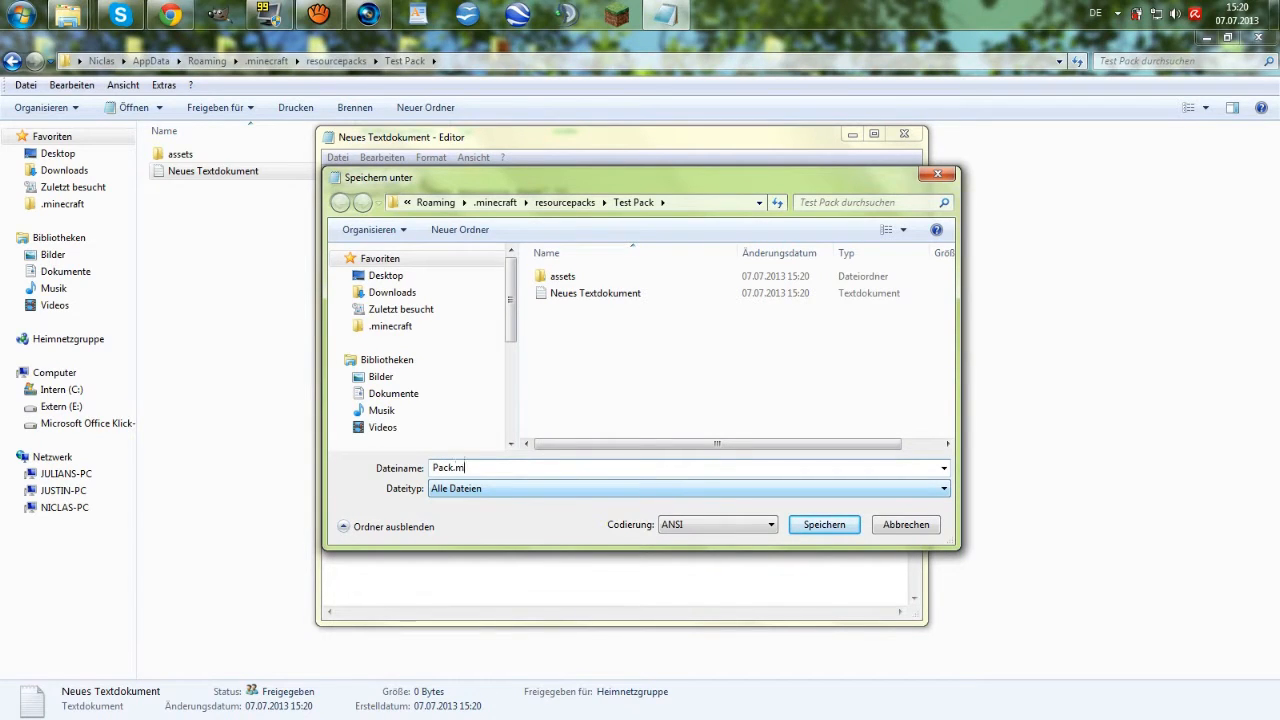
type("cm")
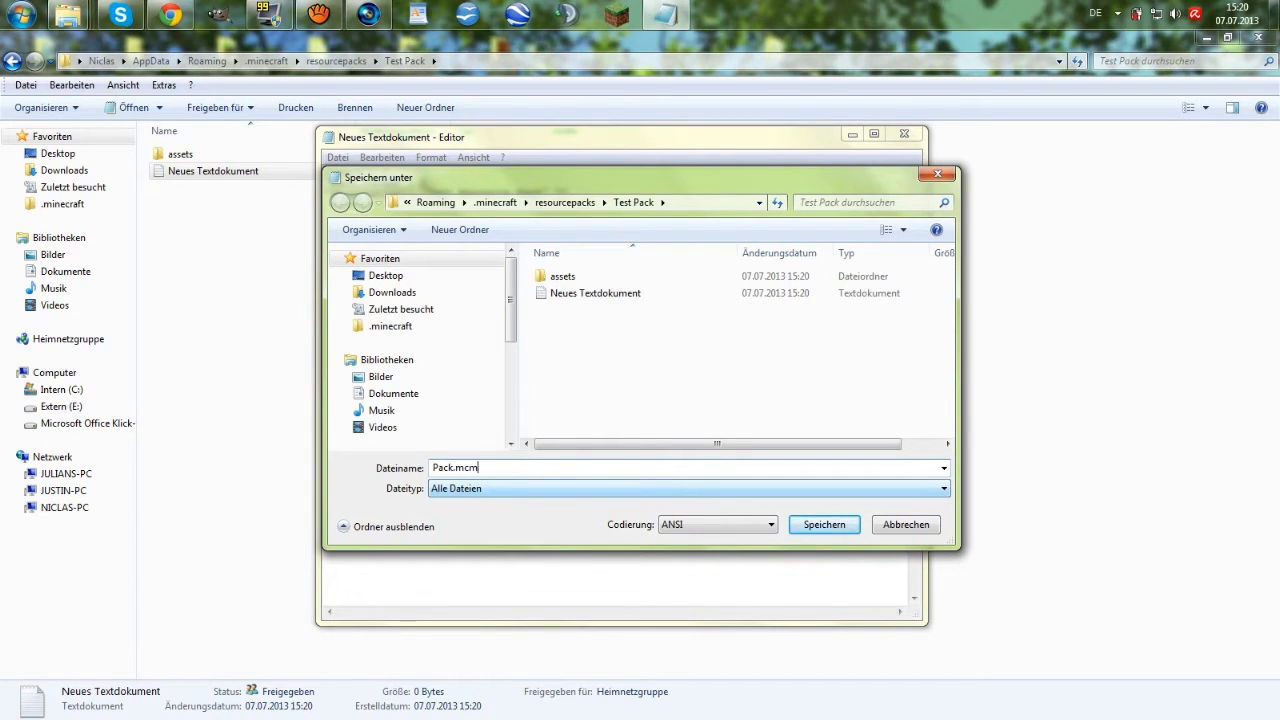
type("eta")
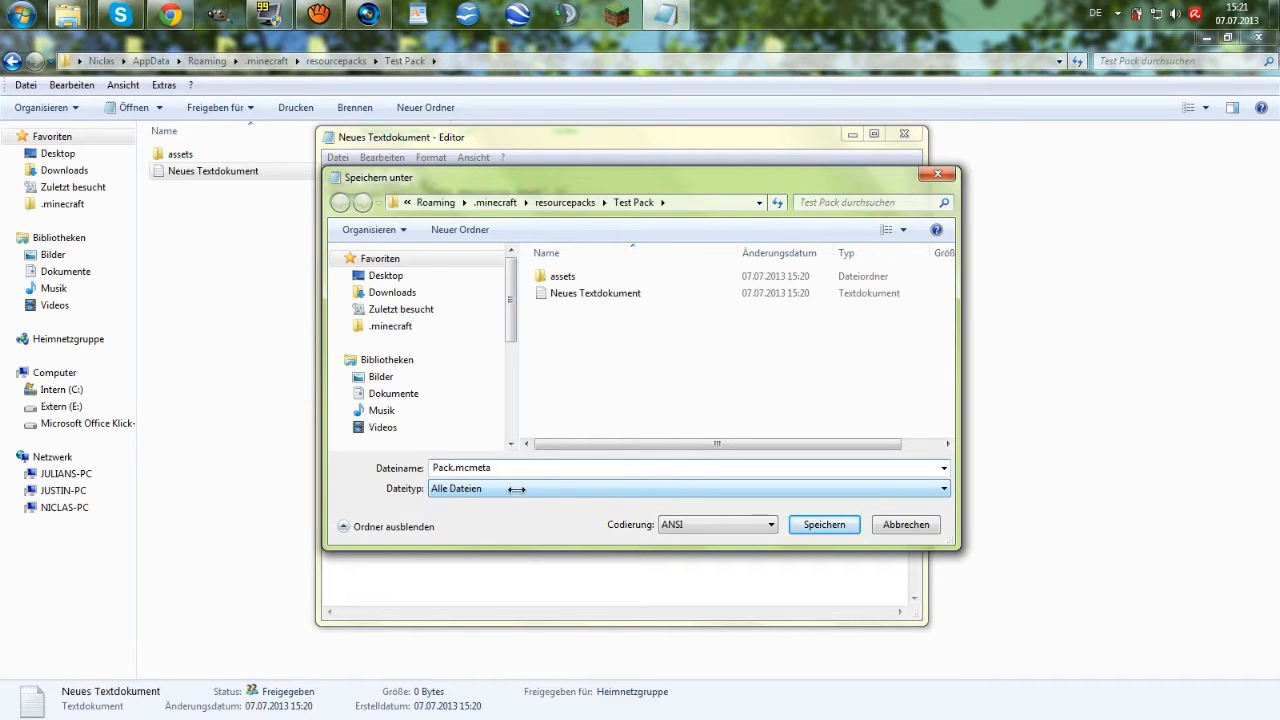
left_click(940, 488)
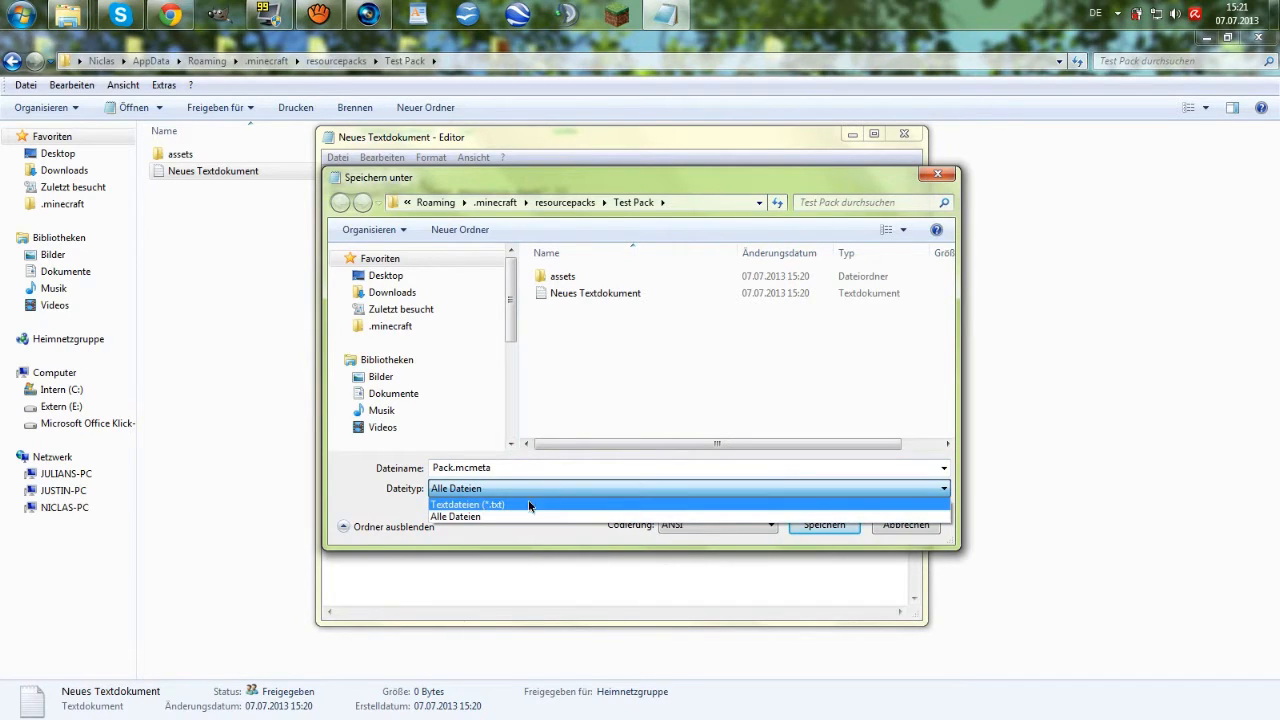
mouse_move(512, 512)
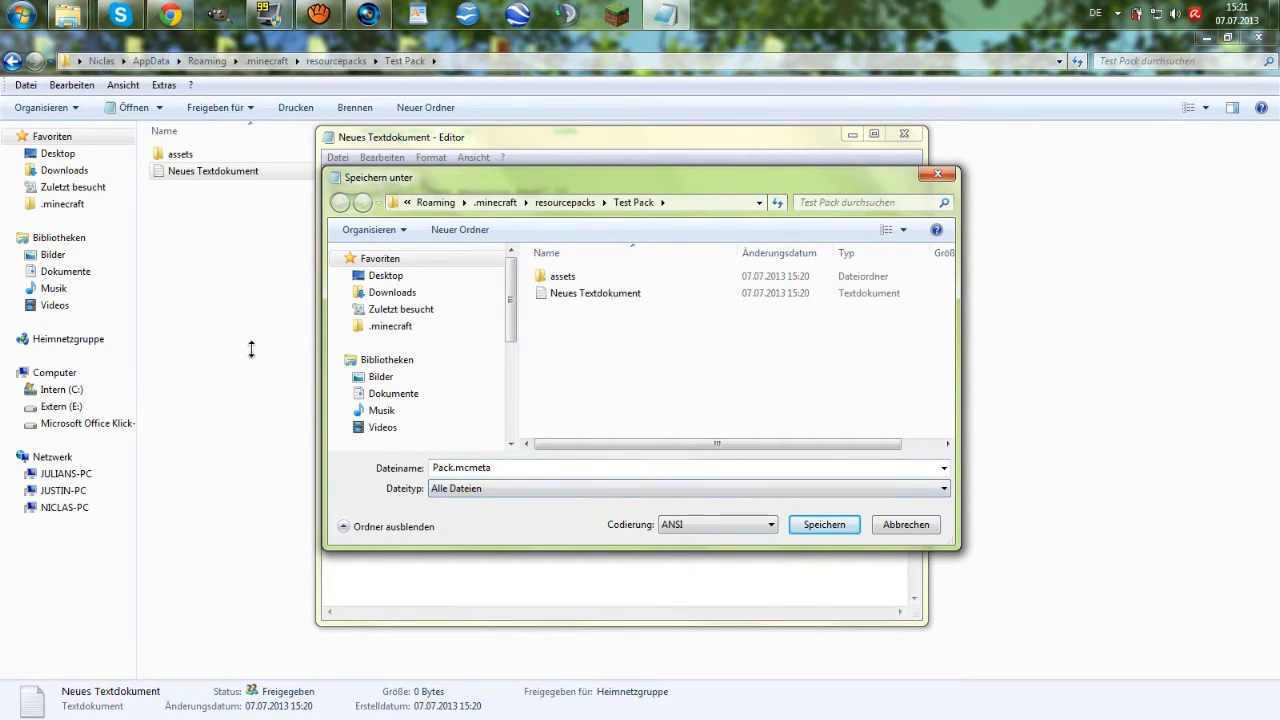
left_click(824, 524)
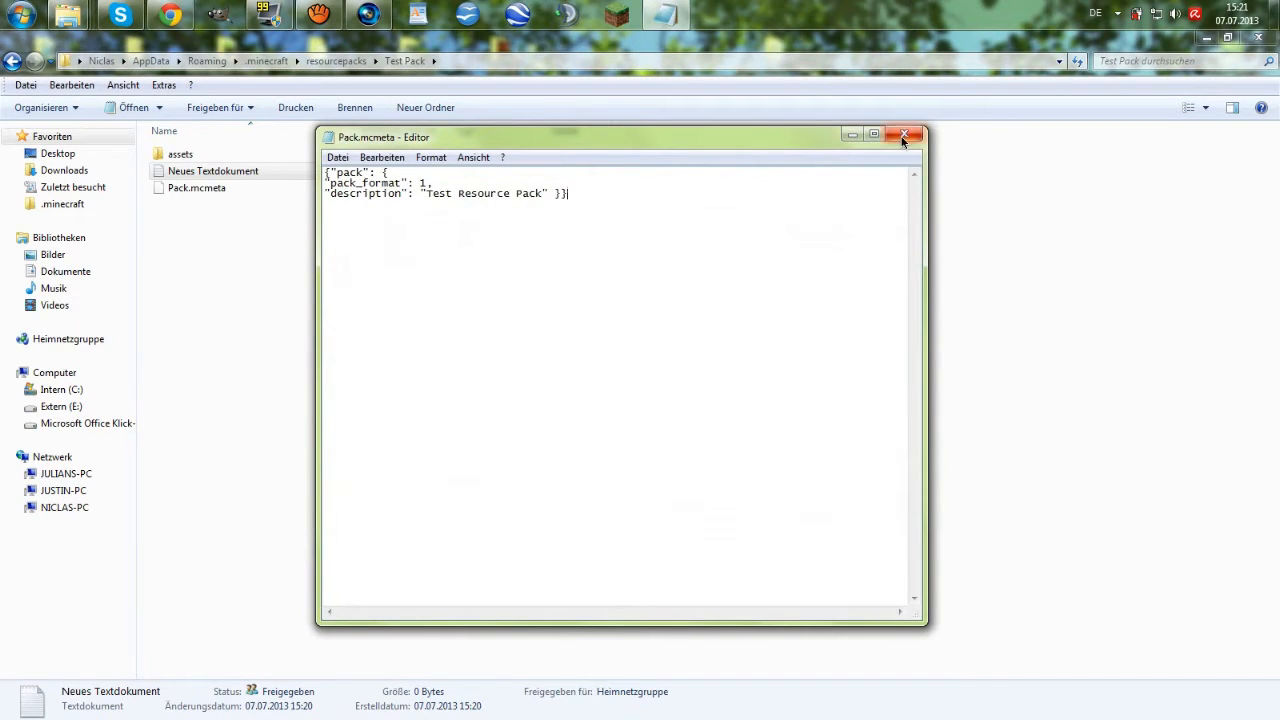
Step: Delete the leftover Neues Textdokument, leaving assets and Pack.mcmeta in Test Pack
right_click(212, 170)
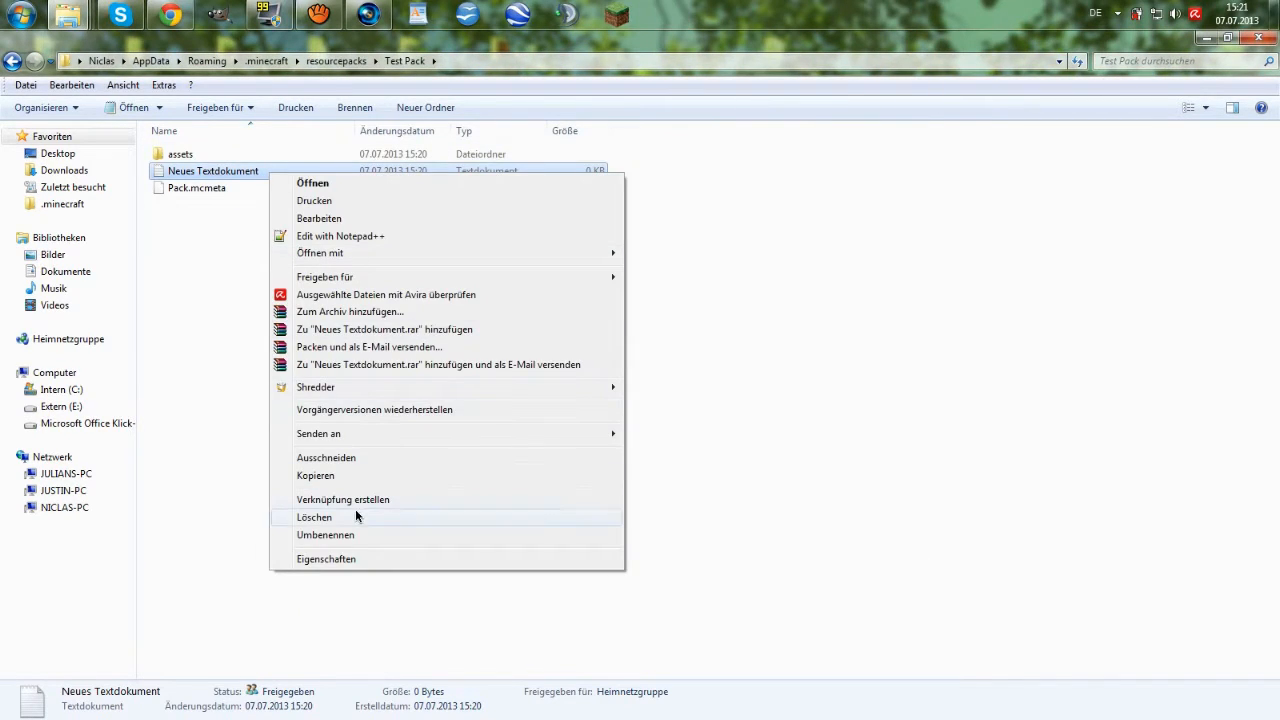
left_click(314, 516)
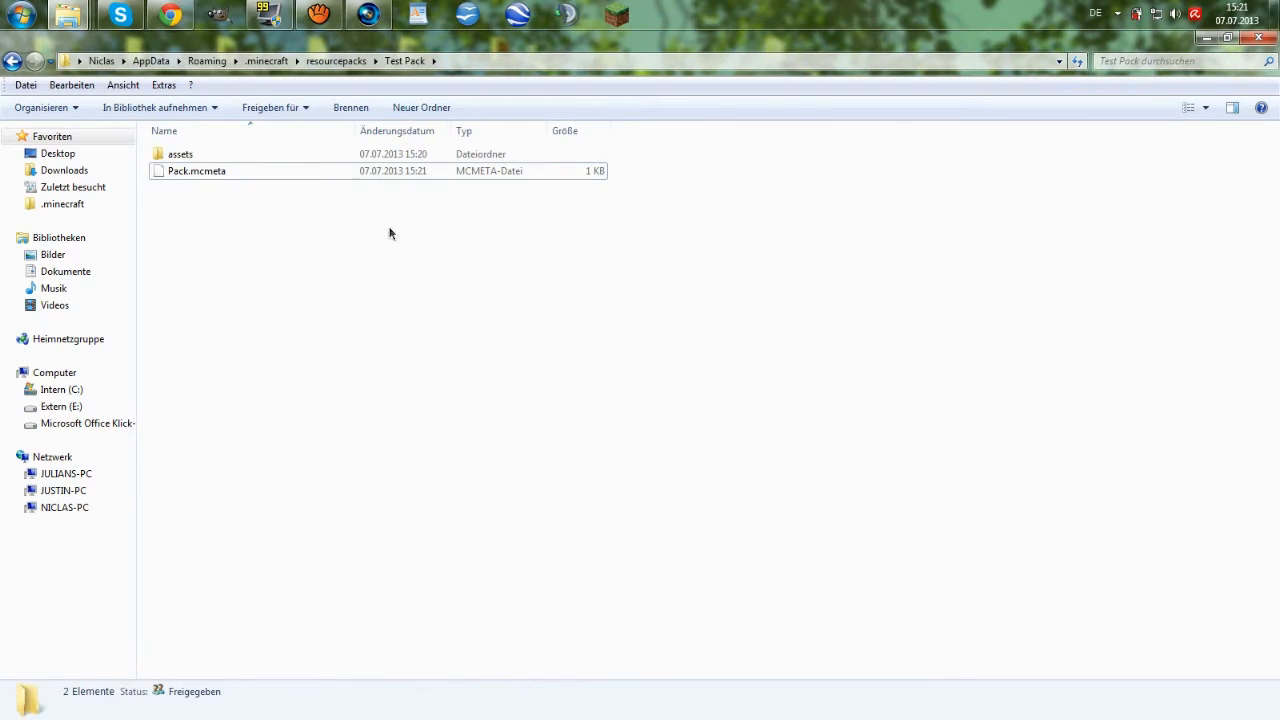
left_click(180, 154)
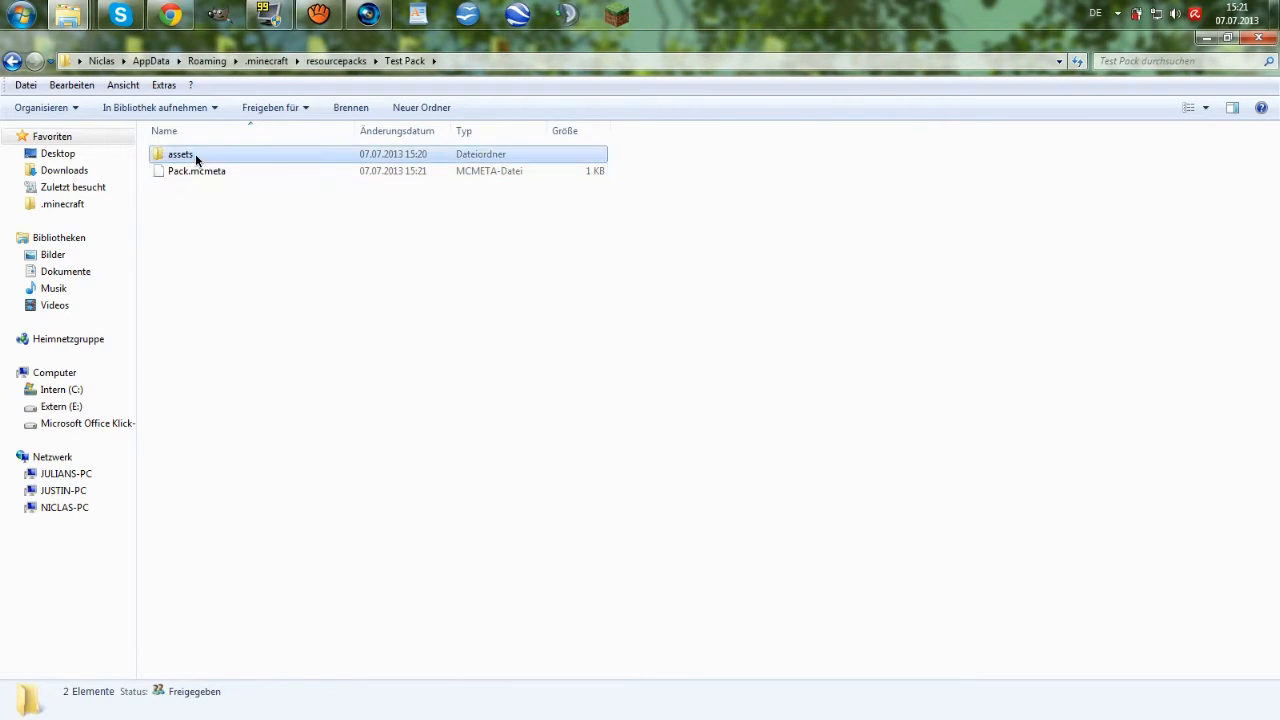
left_click(180, 154)
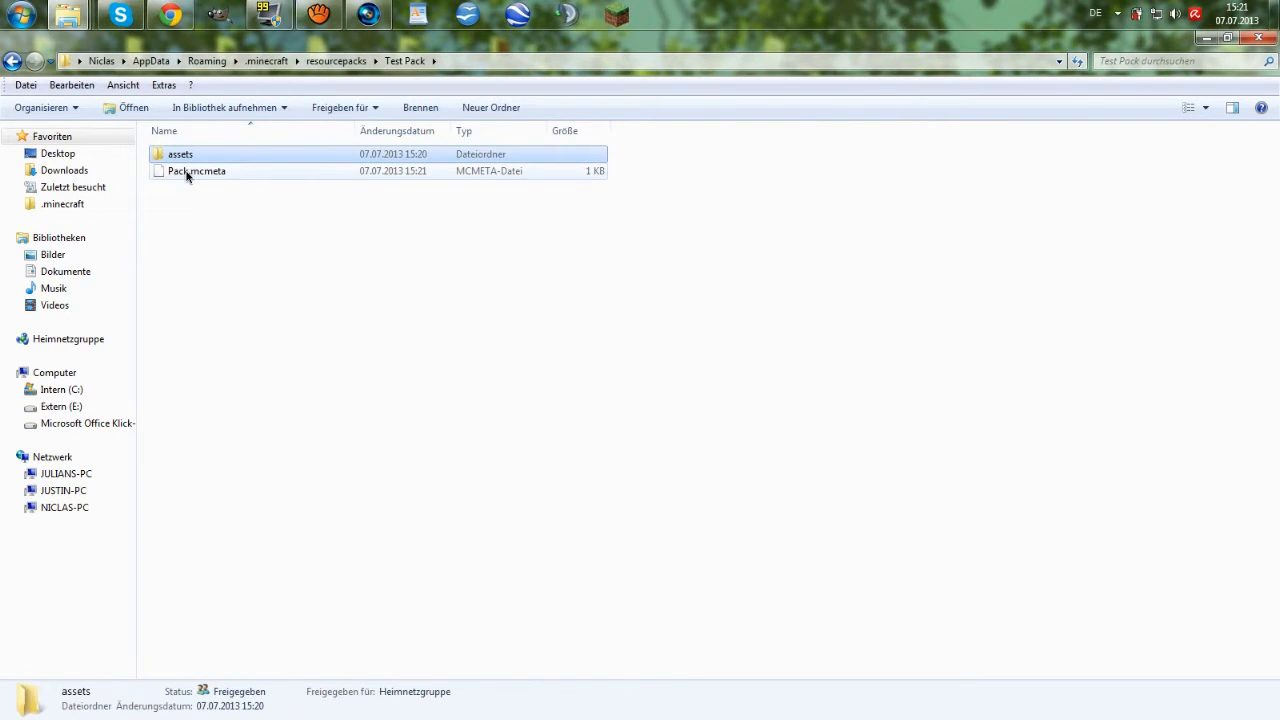
left_click(196, 170)
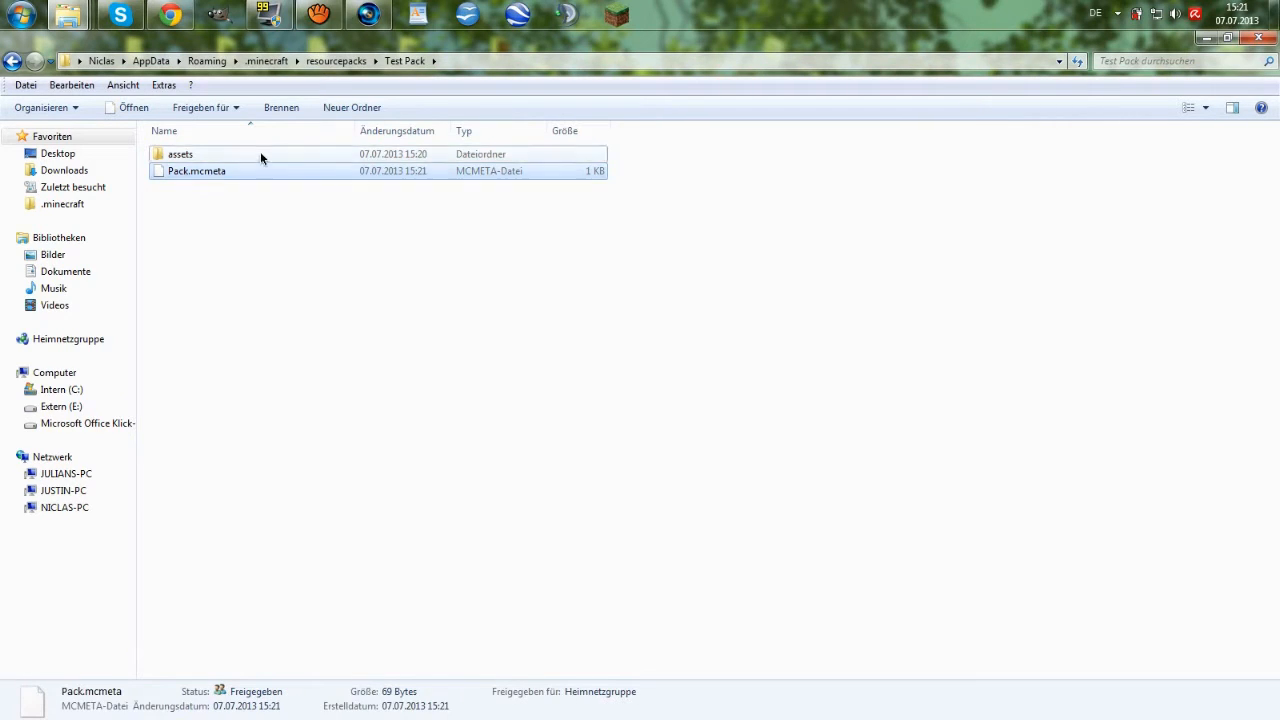
Step: Browse up to resourcepacks and back into Test Pack, ending in its empty assets folder
left_click(14, 60)
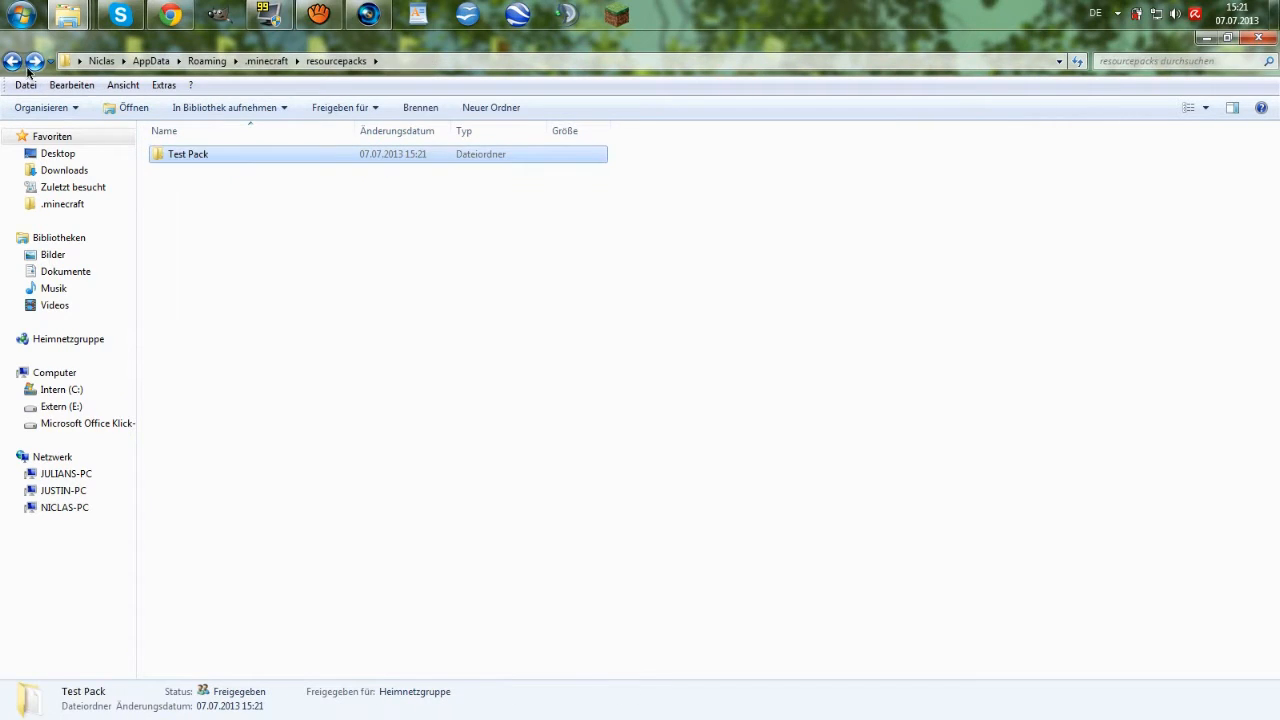
left_click(12, 60)
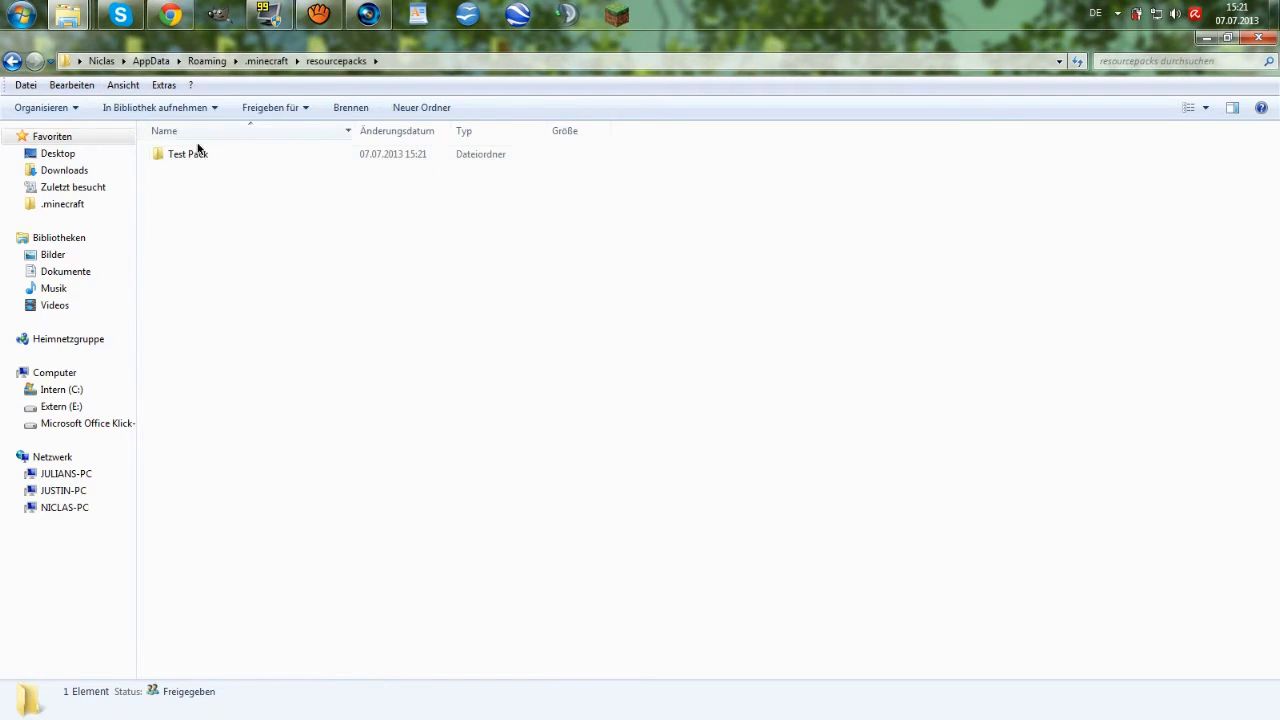
left_click(188, 154)
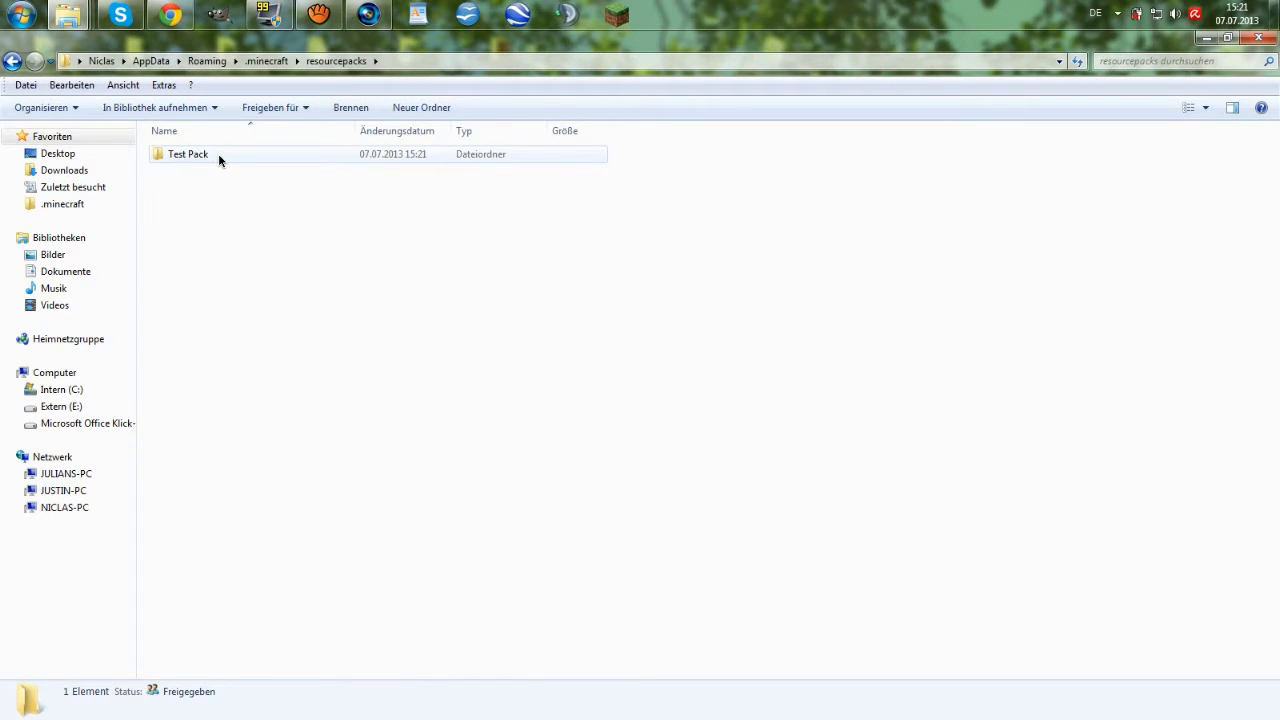
double_click(188, 152)
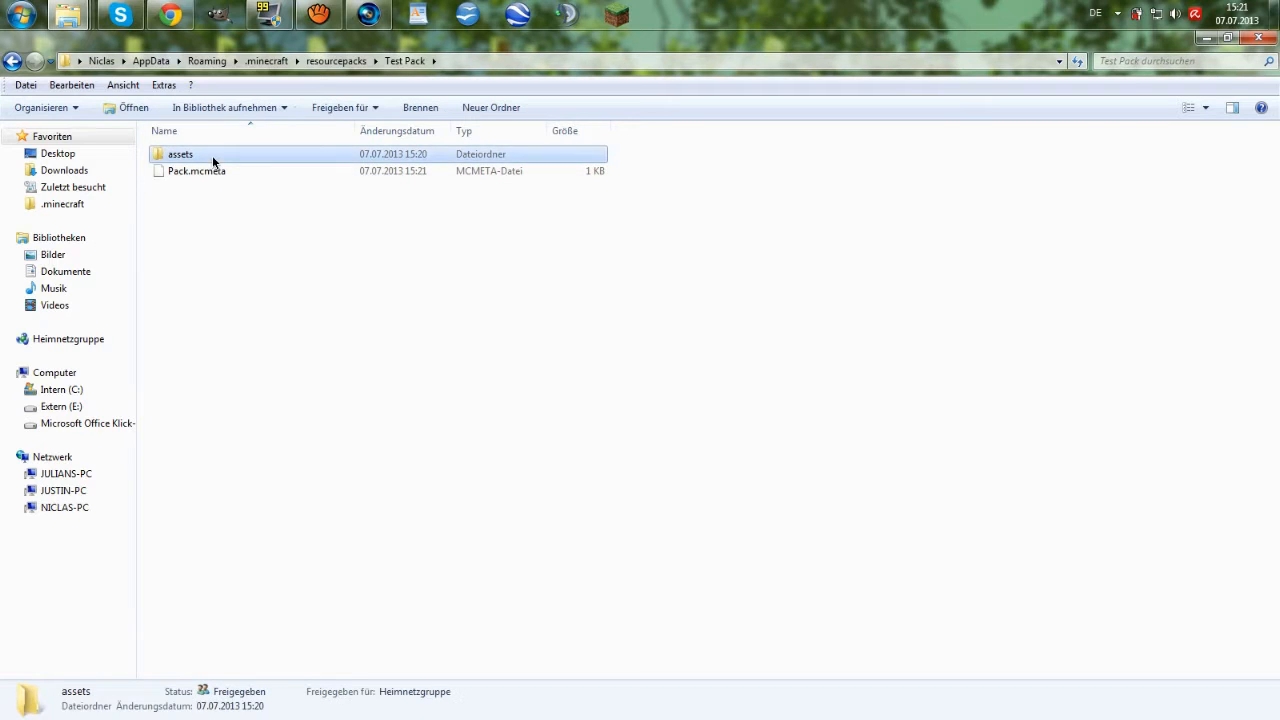
left_click(196, 170)
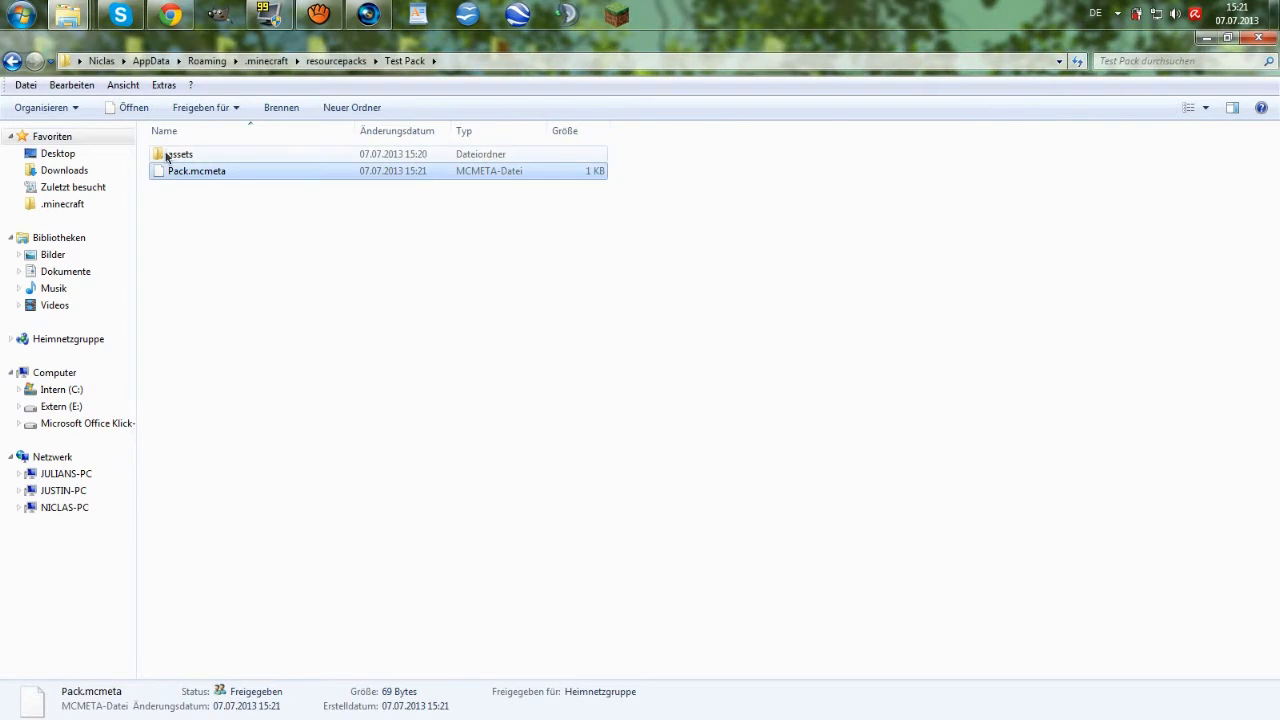
mouse_move(212, 164)
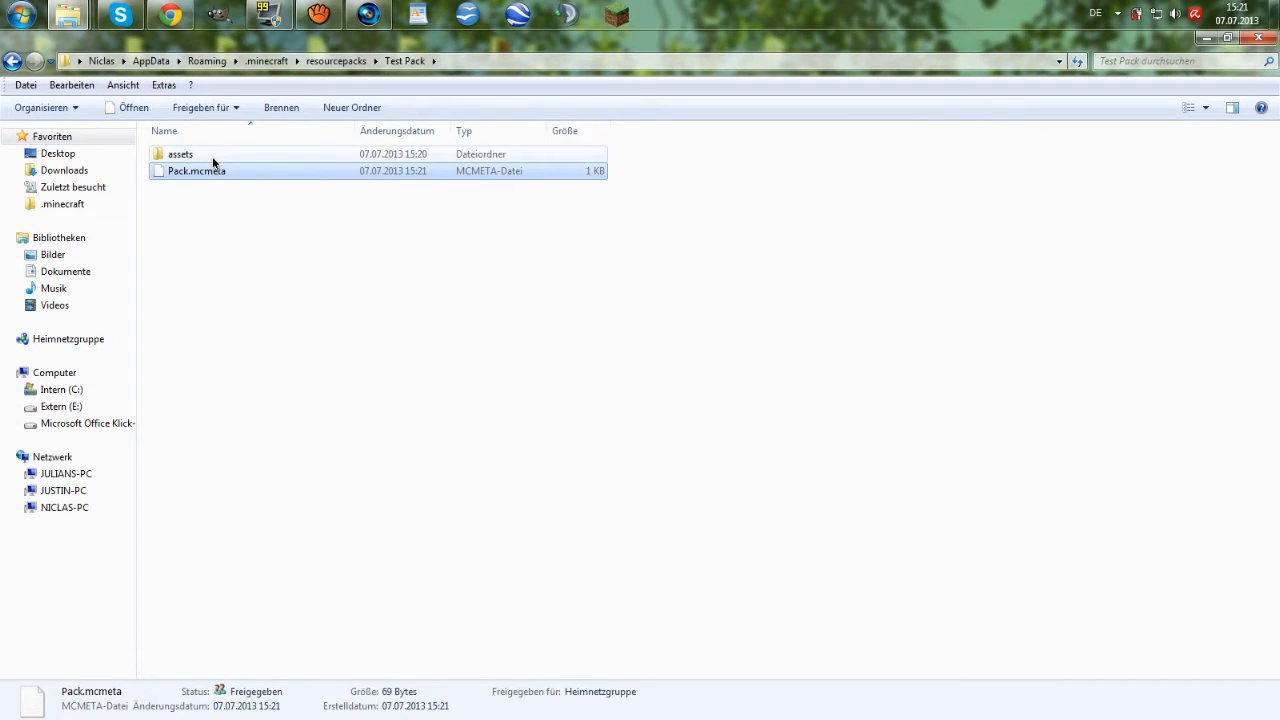
double_click(180, 154)
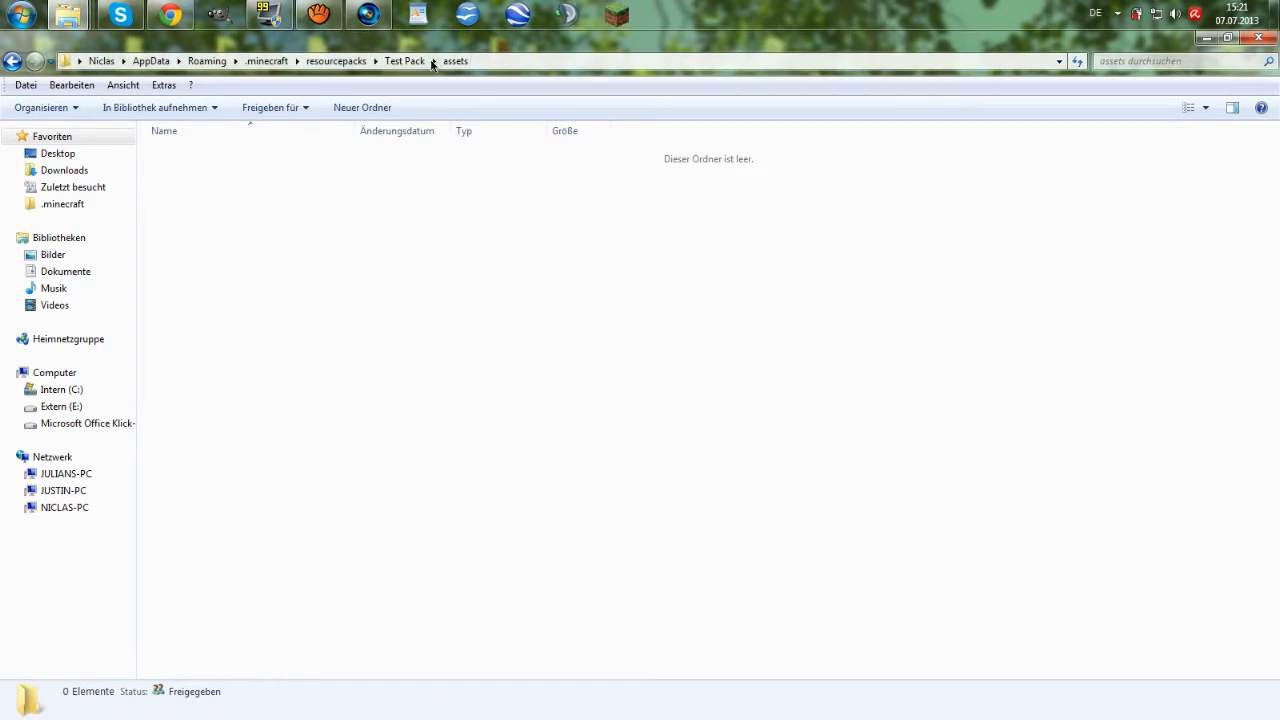
Step: Make a folder named minecraft inside Test Pack\assets and enter it
right_click(540, 400)
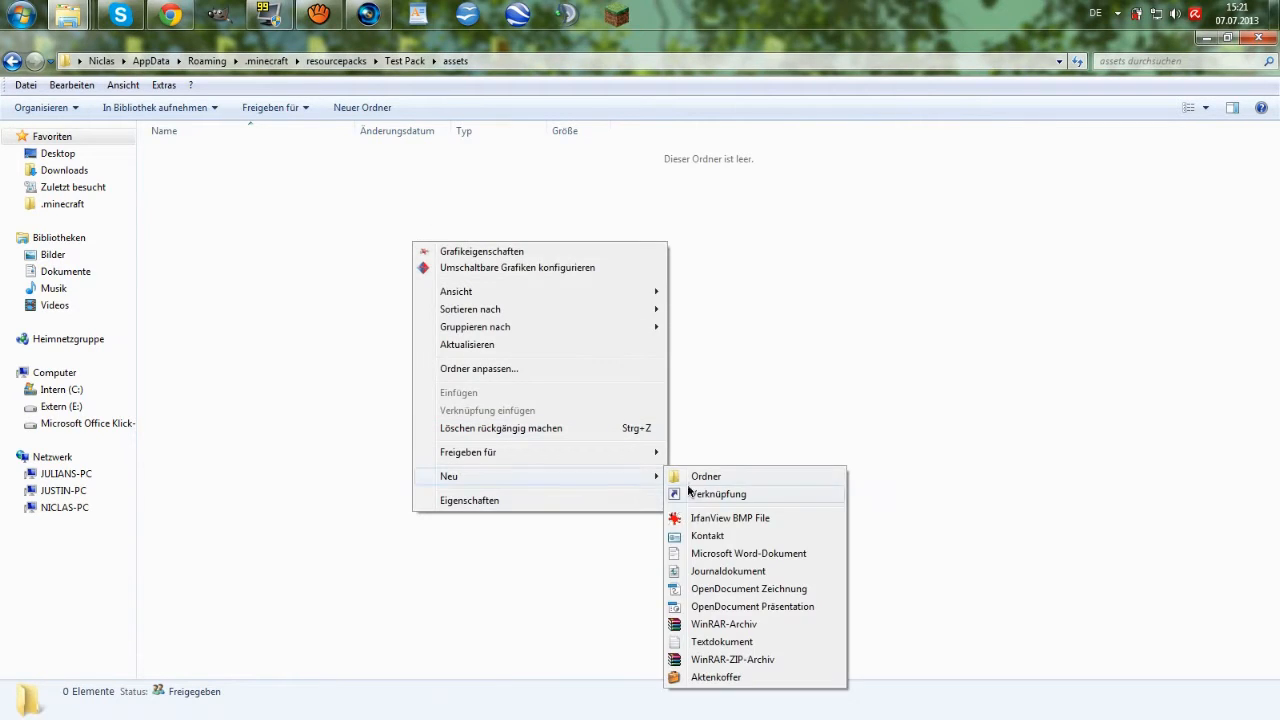
left_click(706, 476)
type("minecraft")
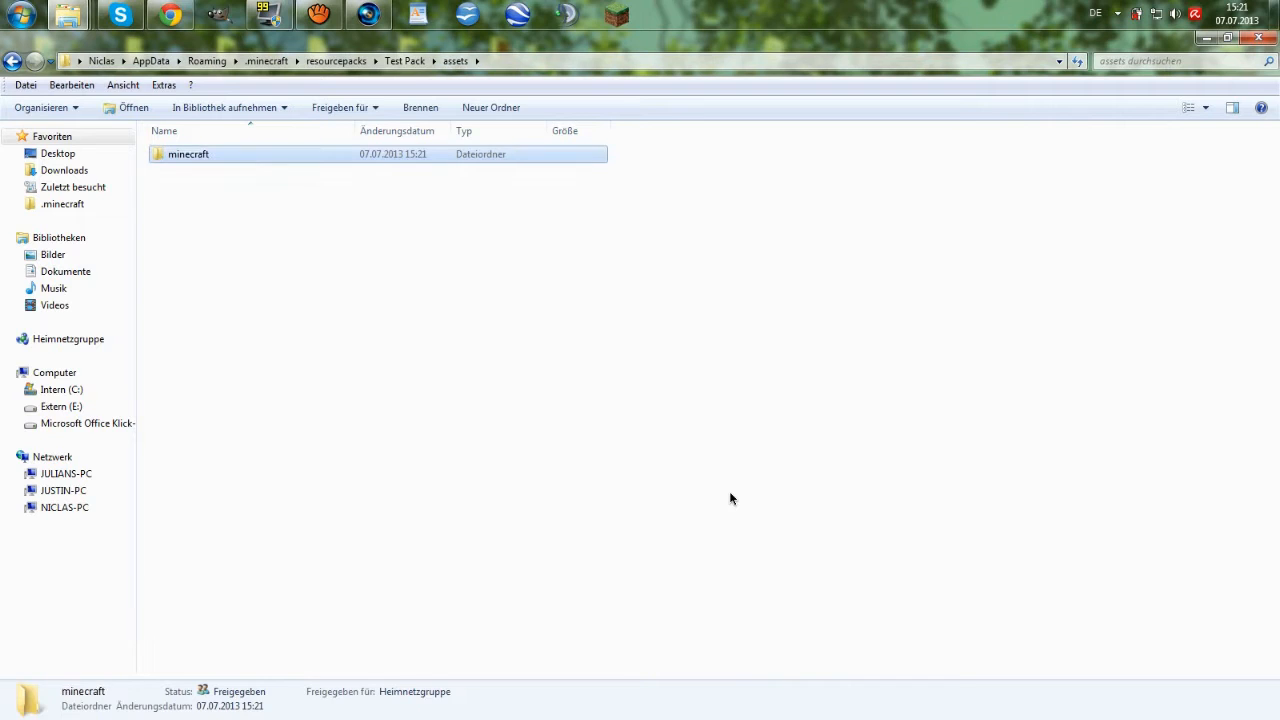
double_click(188, 154)
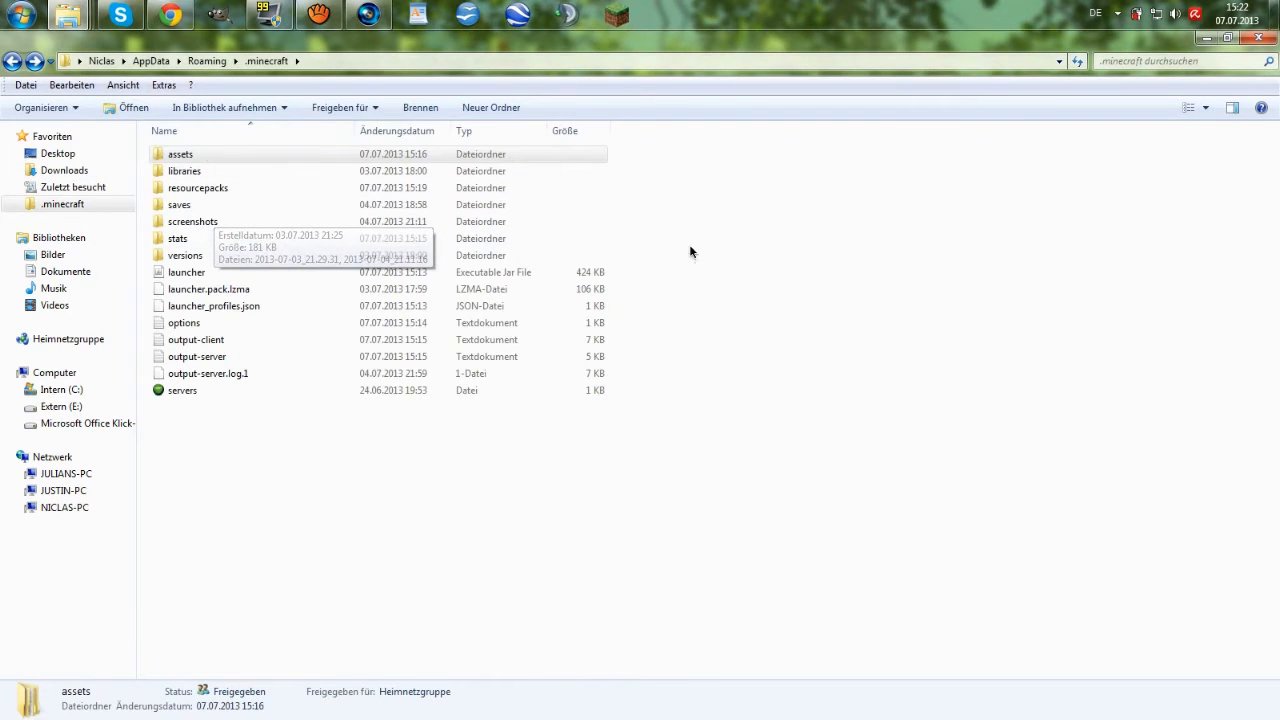
Step: Copy icons, music, records and sound from .minecraft\assets into Test Pack\assets\minecraft
key("ctrl+a")
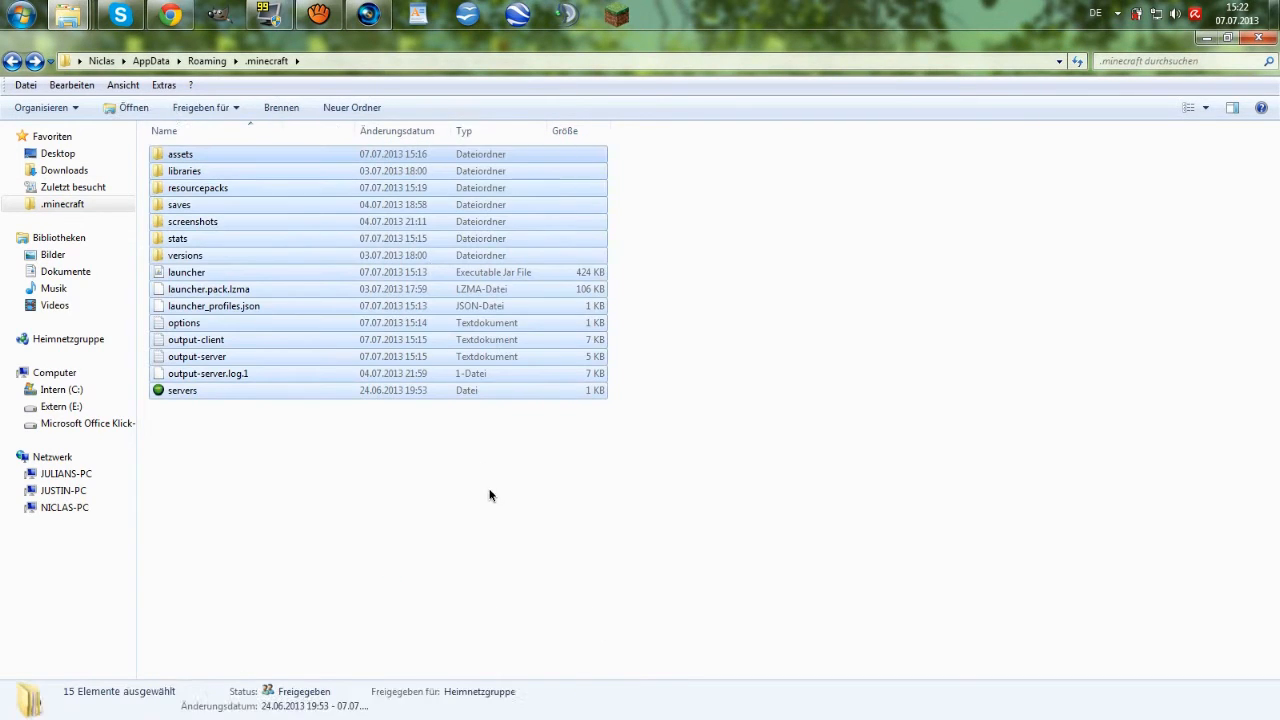
left_click(180, 154)
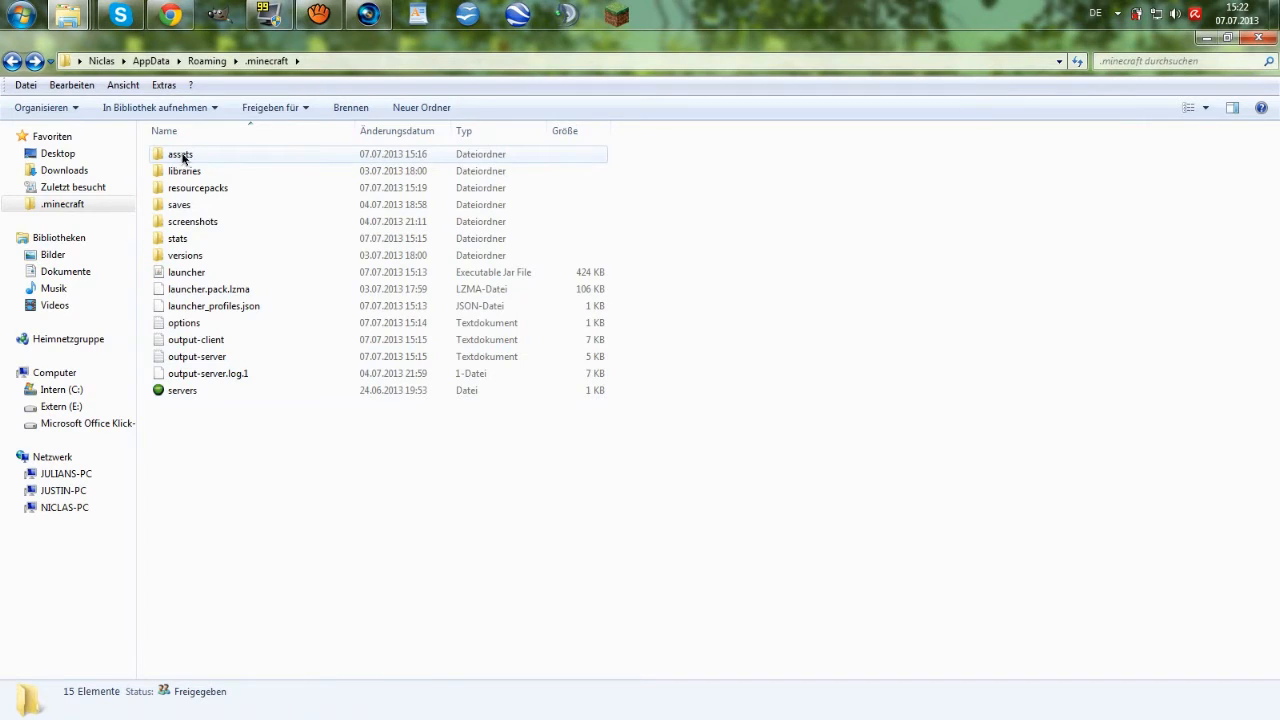
double_click(180, 154)
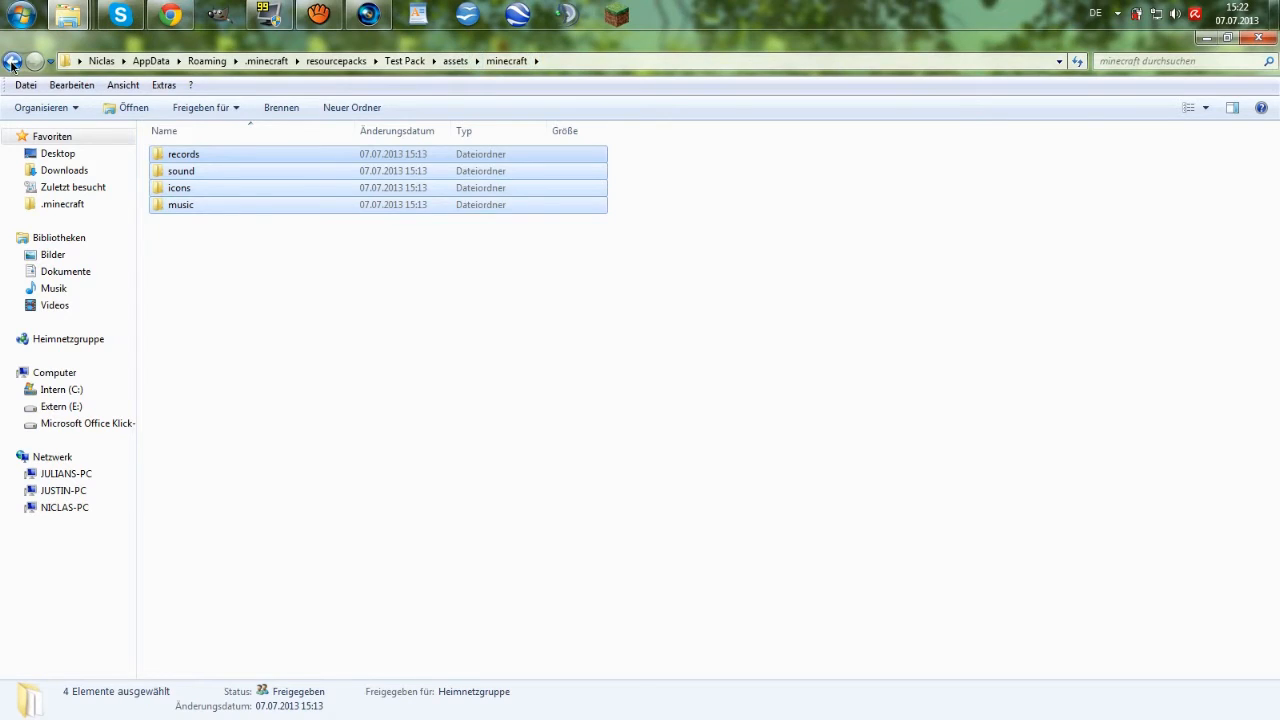
left_click(14, 60)
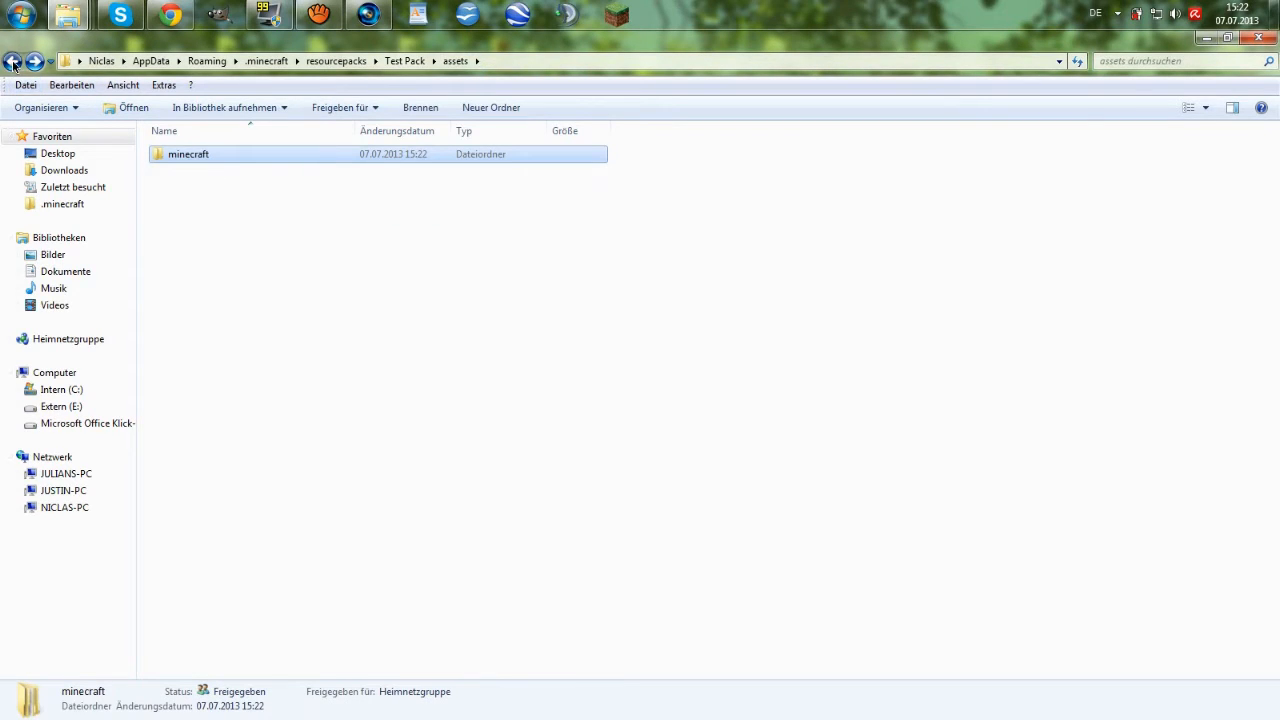
double_click(188, 154)
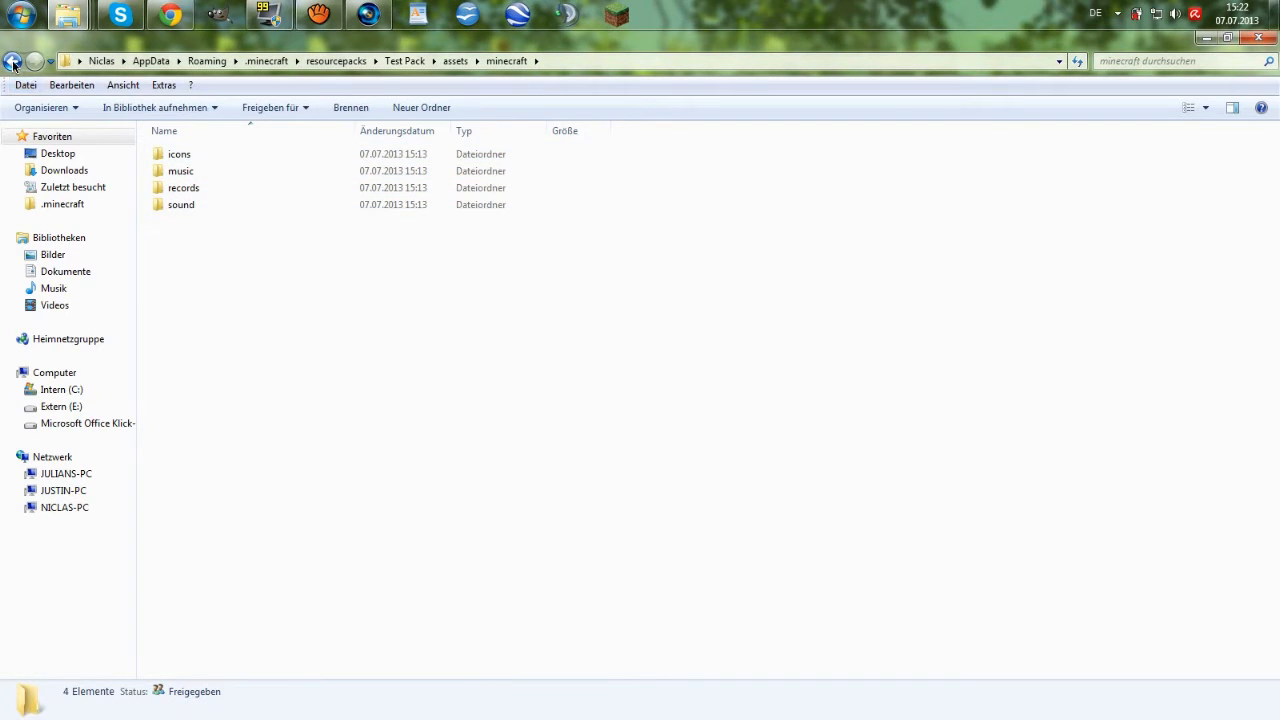
left_click(12, 60)
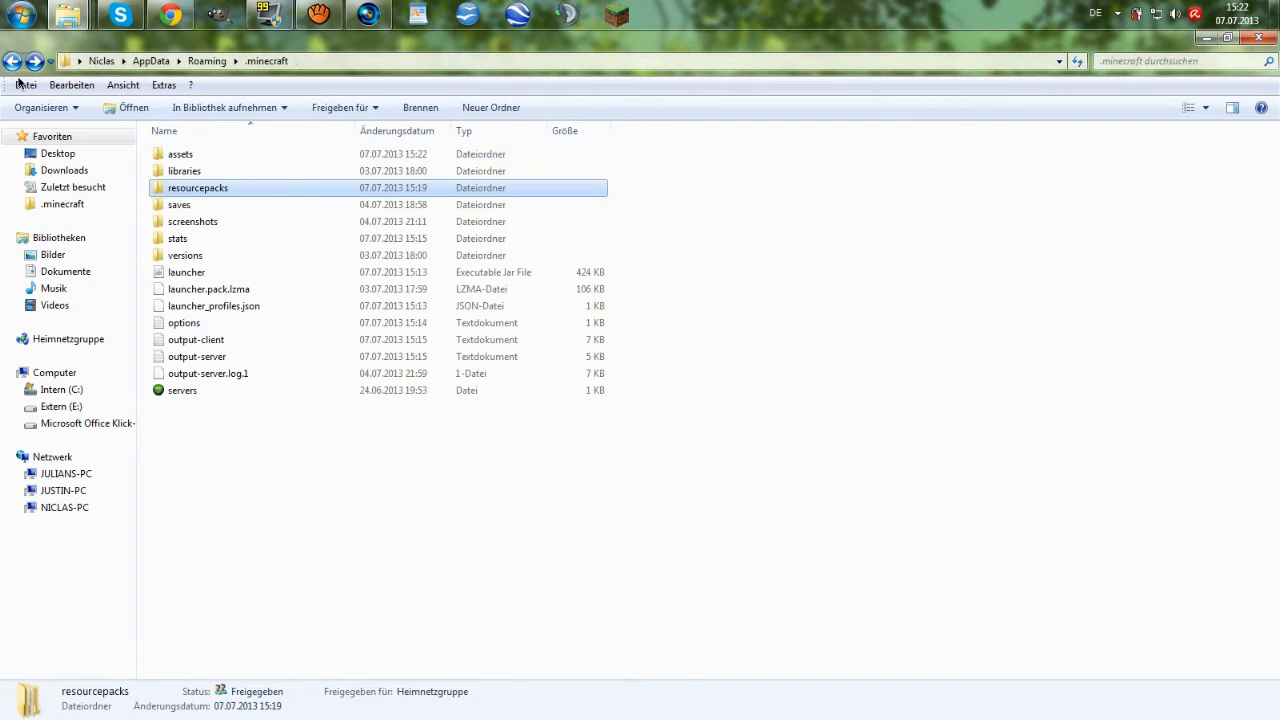
double_click(180, 154)
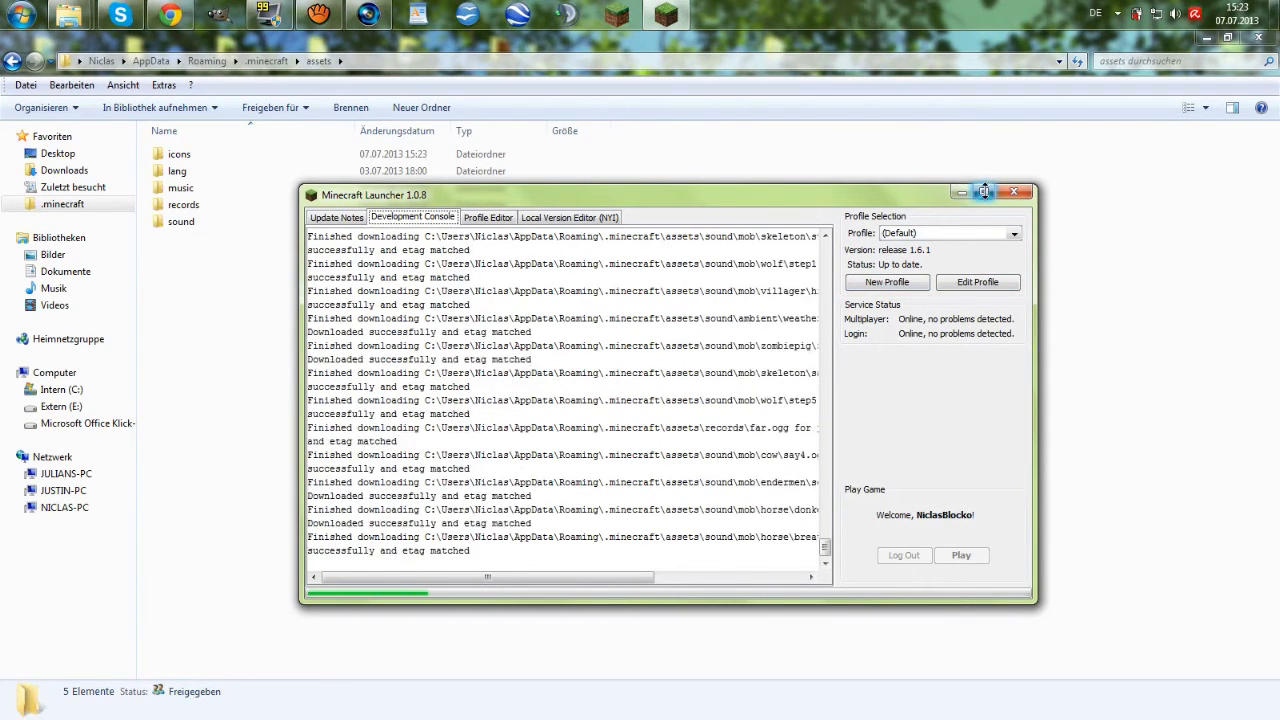
Step: Watch the Development Console downloads finish, then launch Minecraft 1.6.1 with Play
left_click(984, 192)
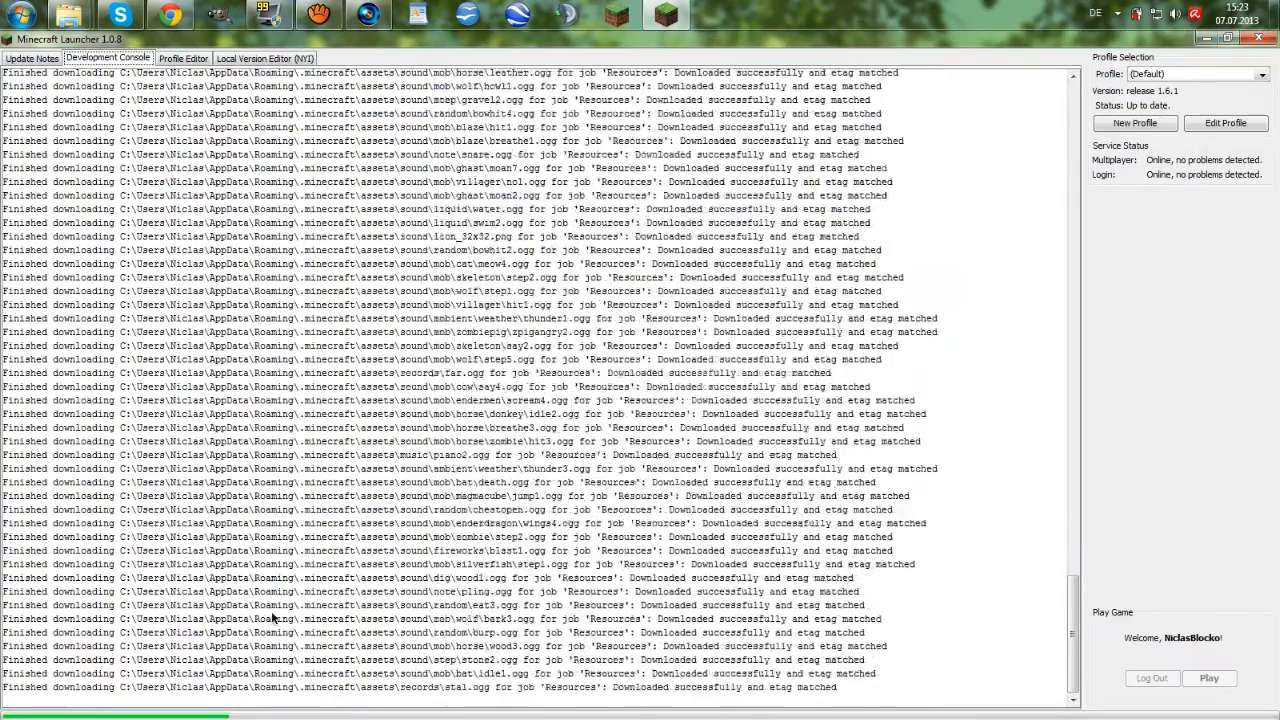
scroll("down", 3)
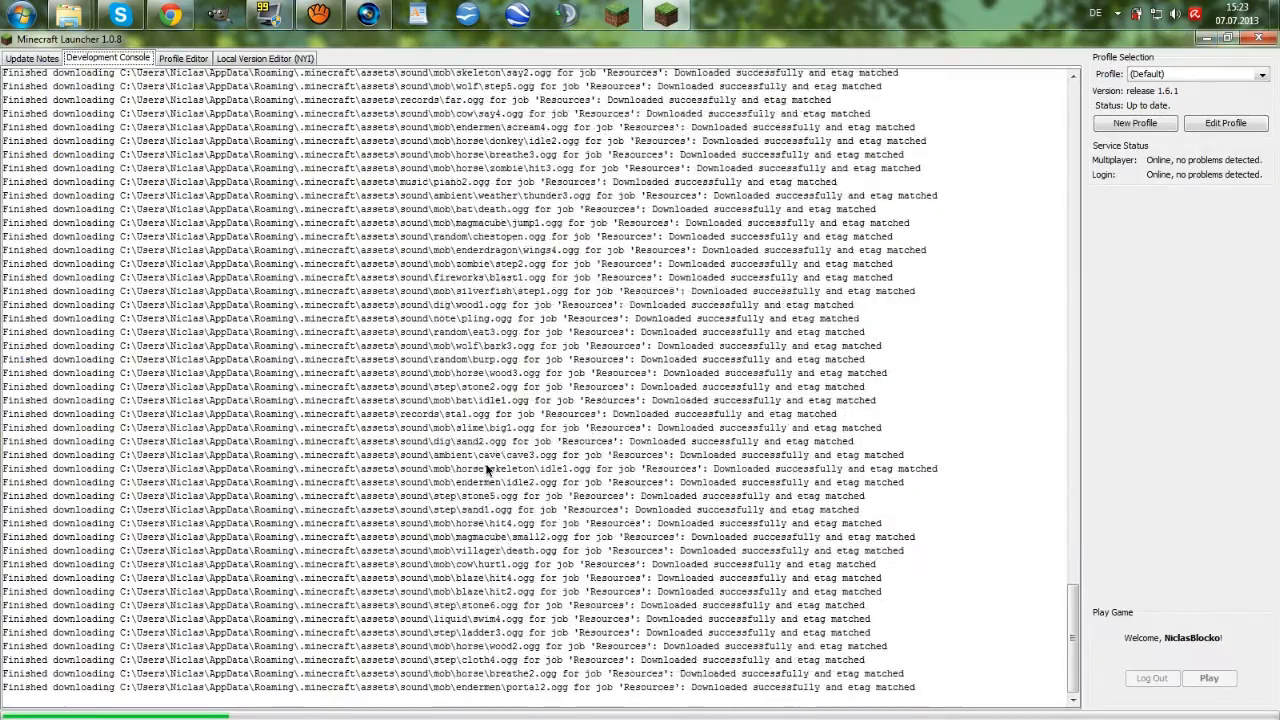
scroll("down", 3)
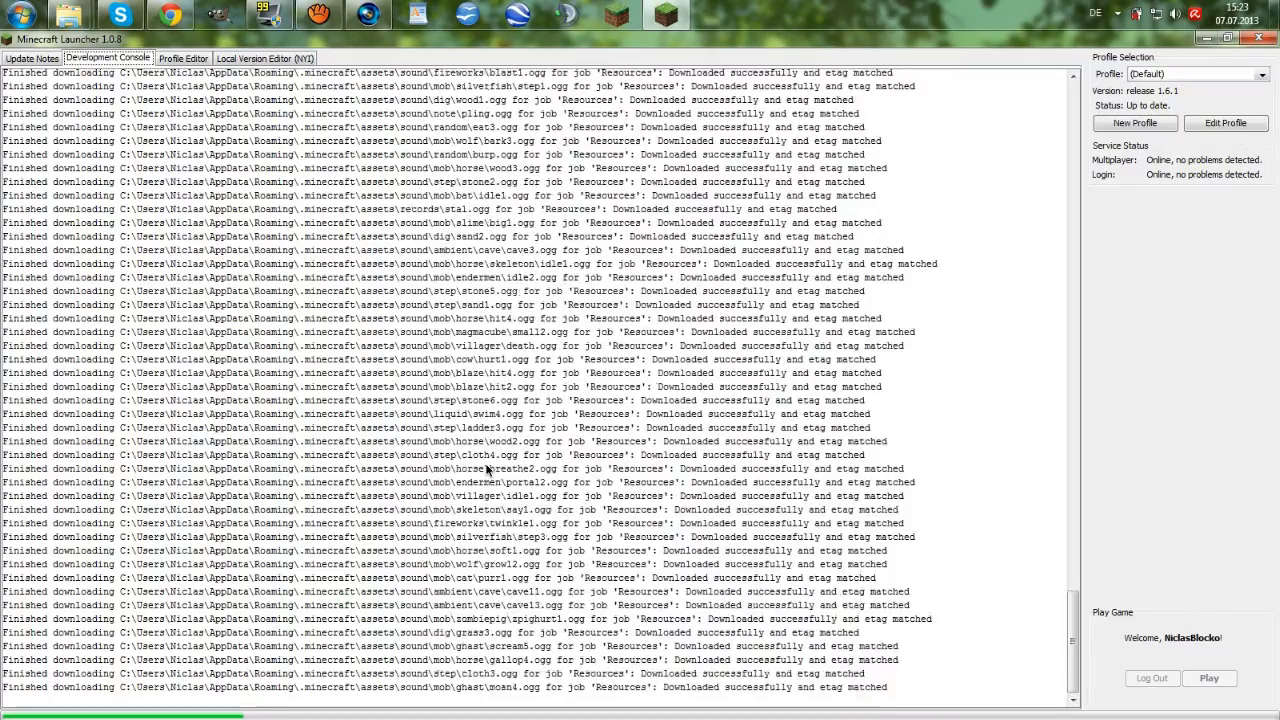
scroll("down", 3)
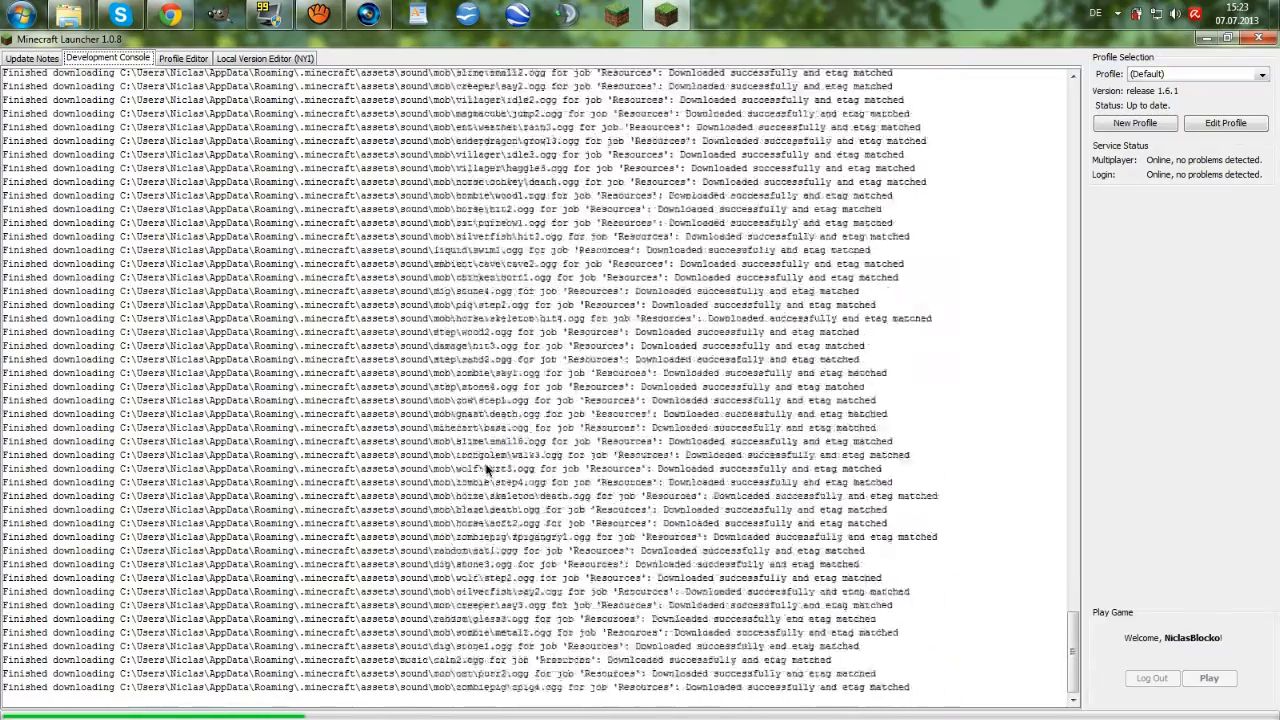
scroll("down", 3)
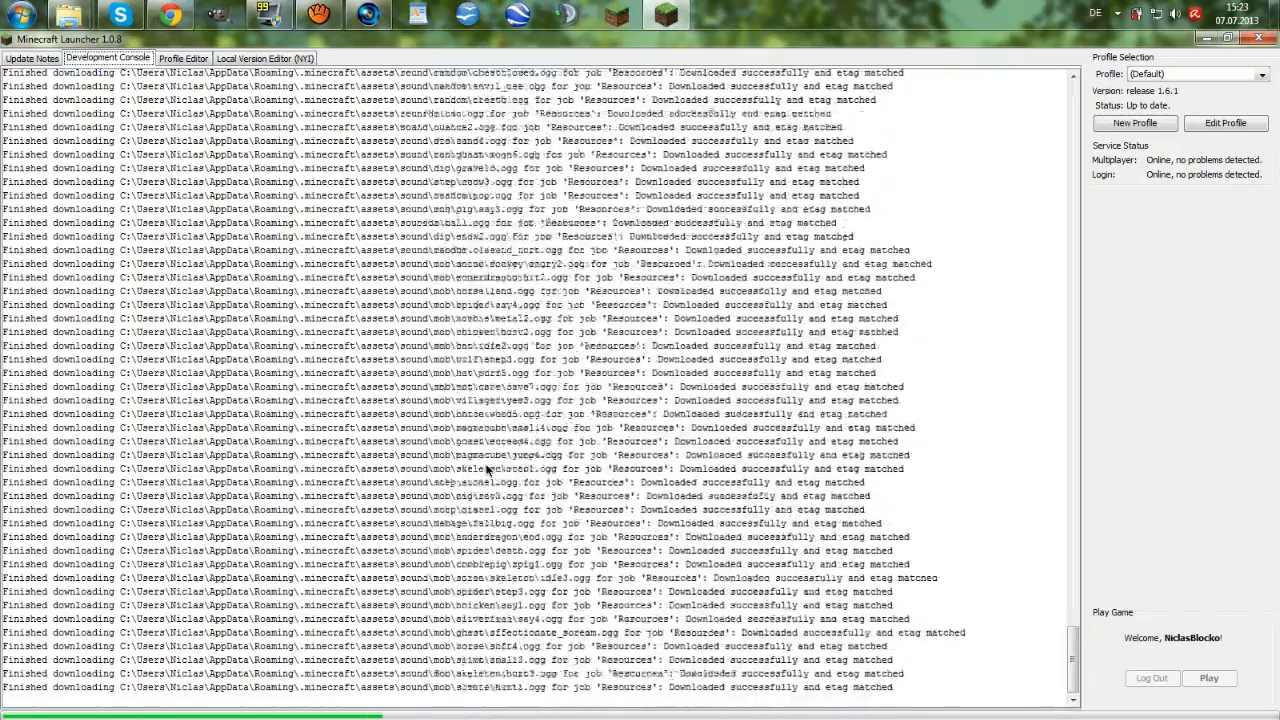
scroll("down", 3)
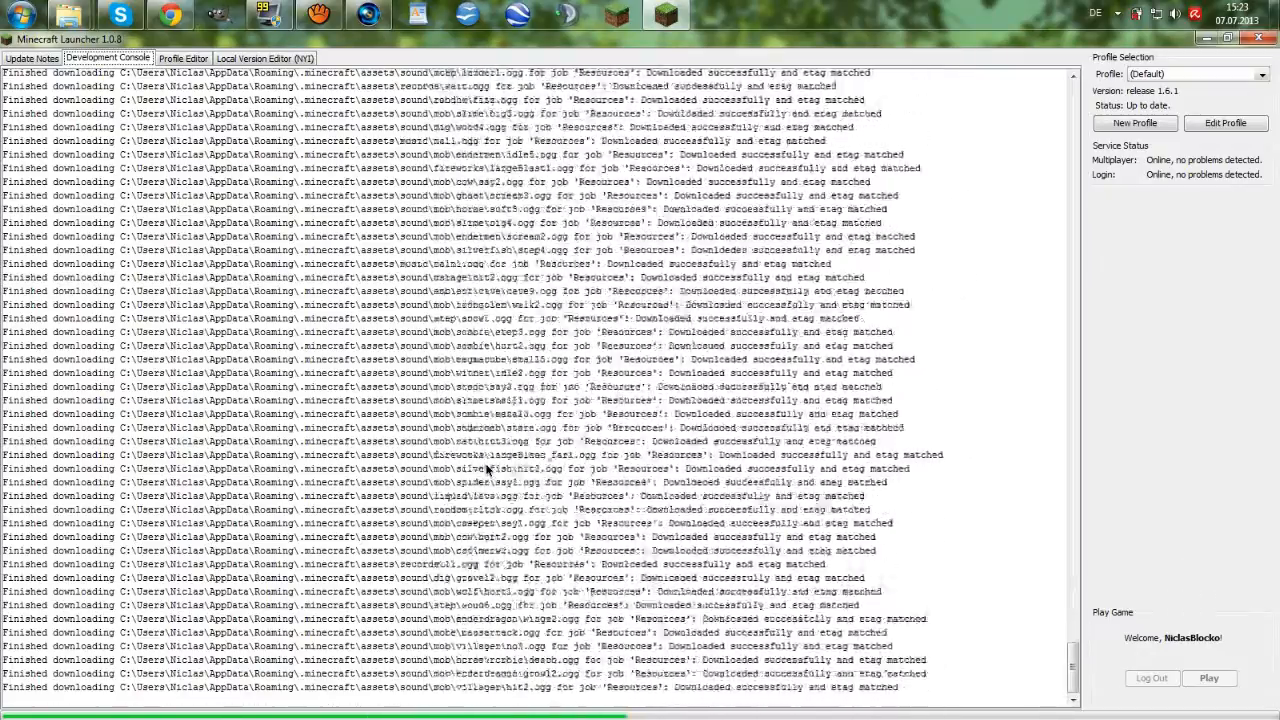
left_click(1208, 678)
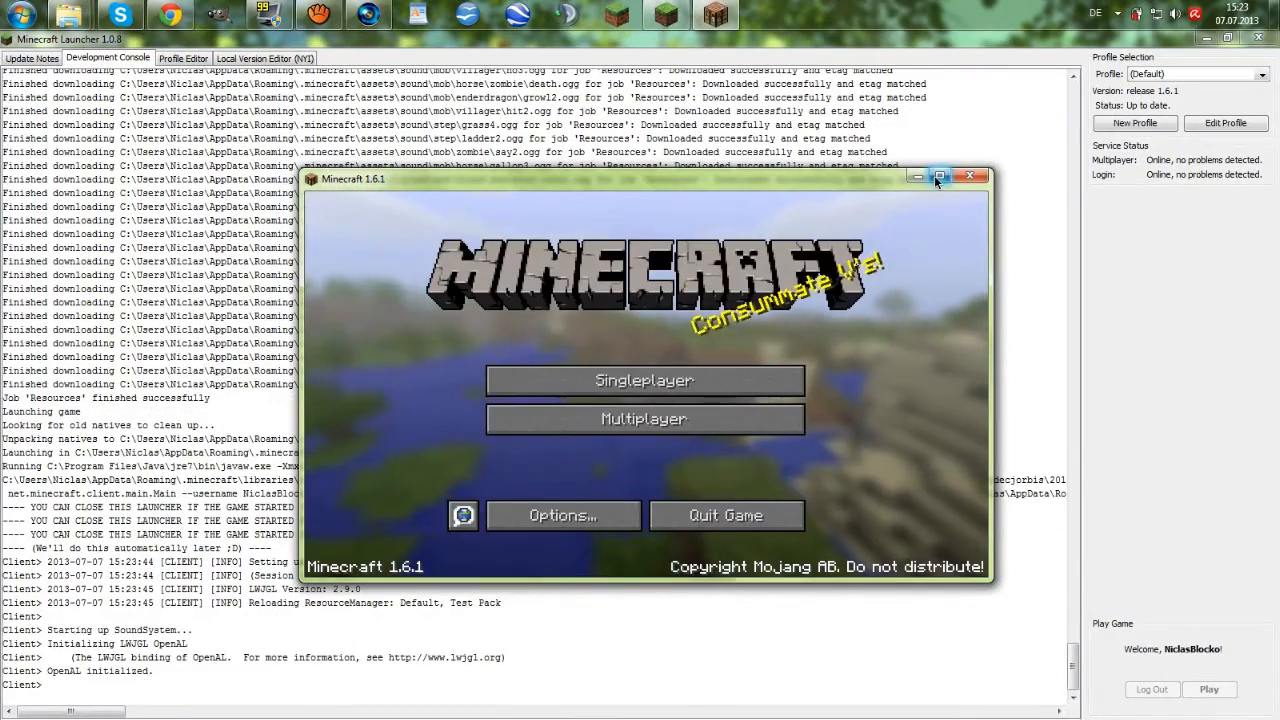
Step: Confirm Test Pack appears in the resource pack list and reselect Default
left_click(940, 176)
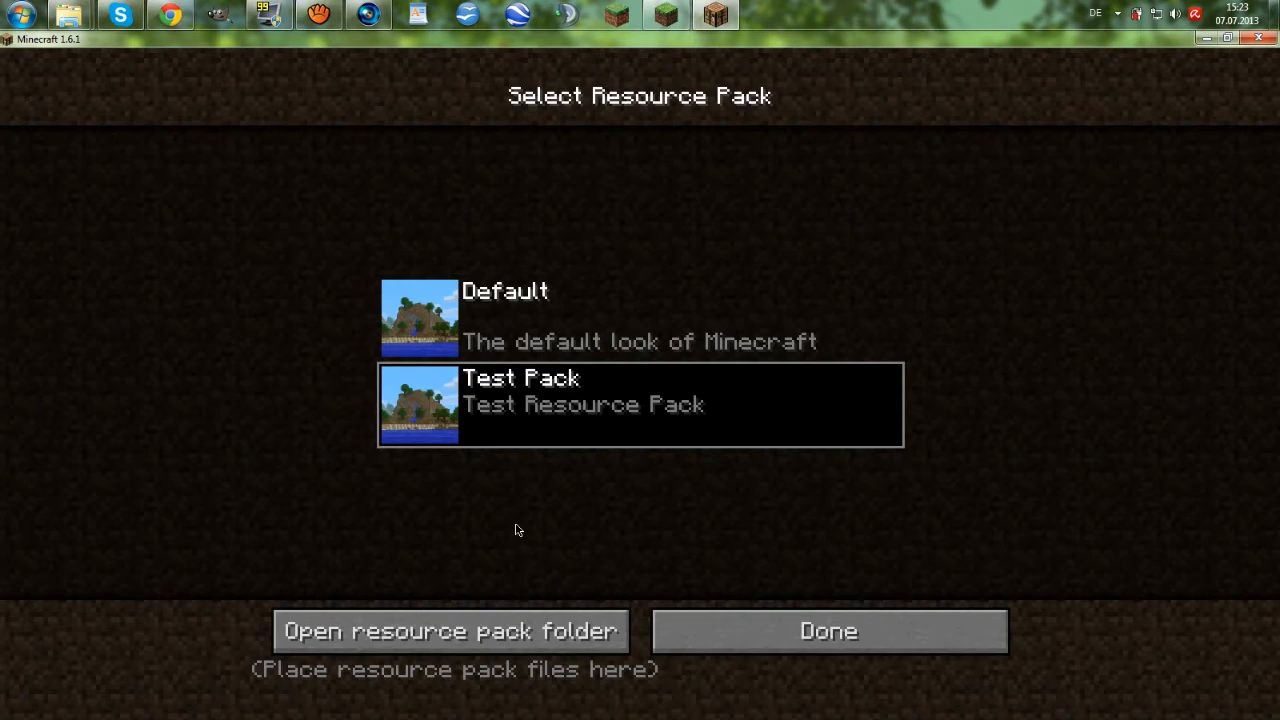
mouse_move(532, 276)
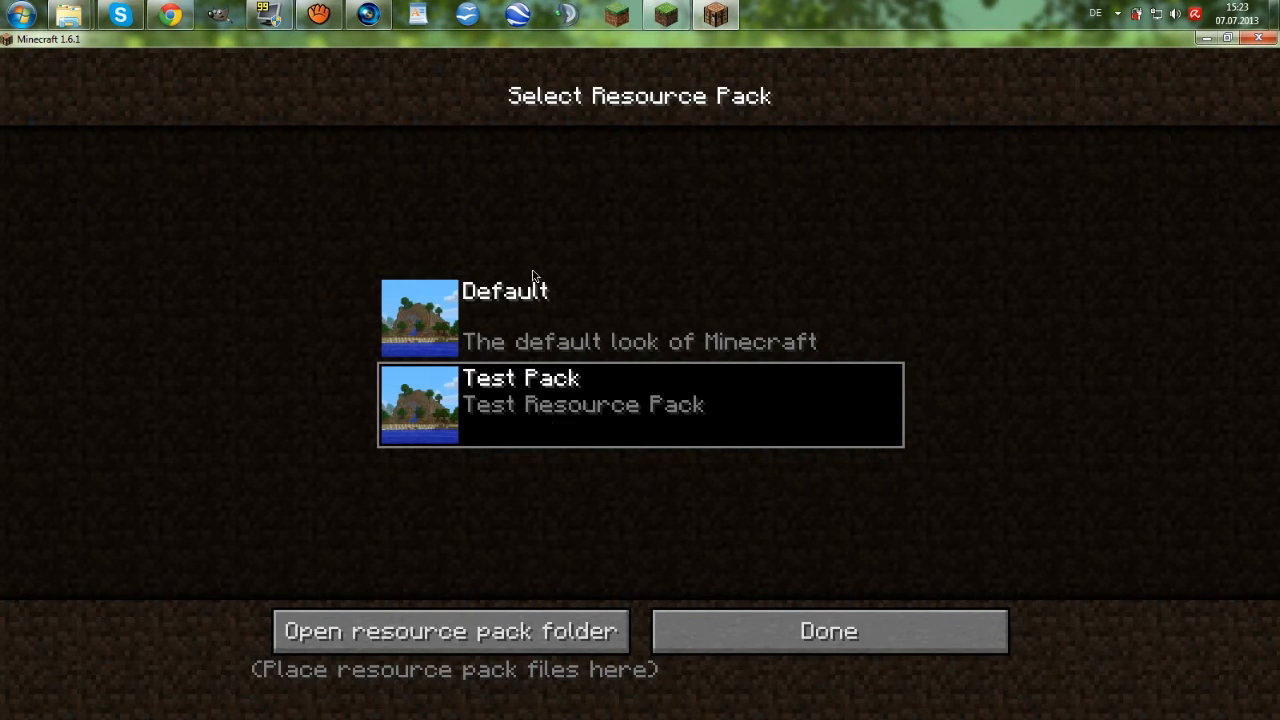
left_click(640, 318)
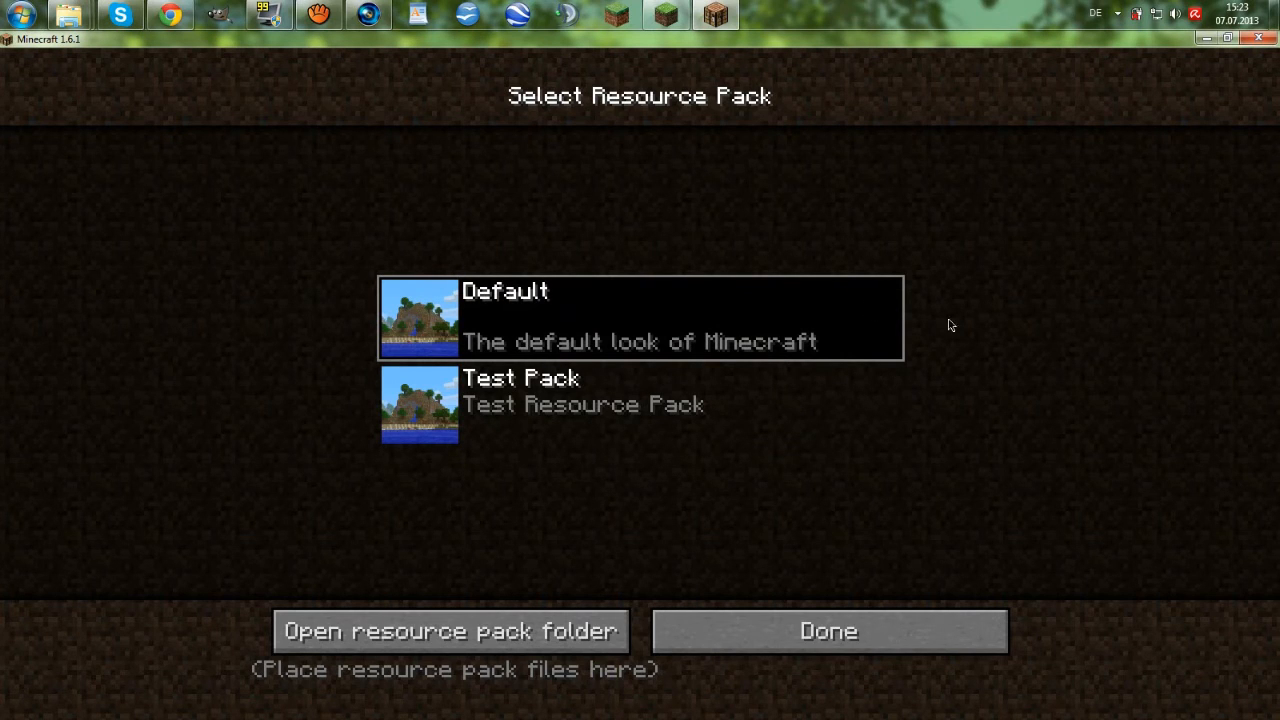
mouse_move(376, 682)
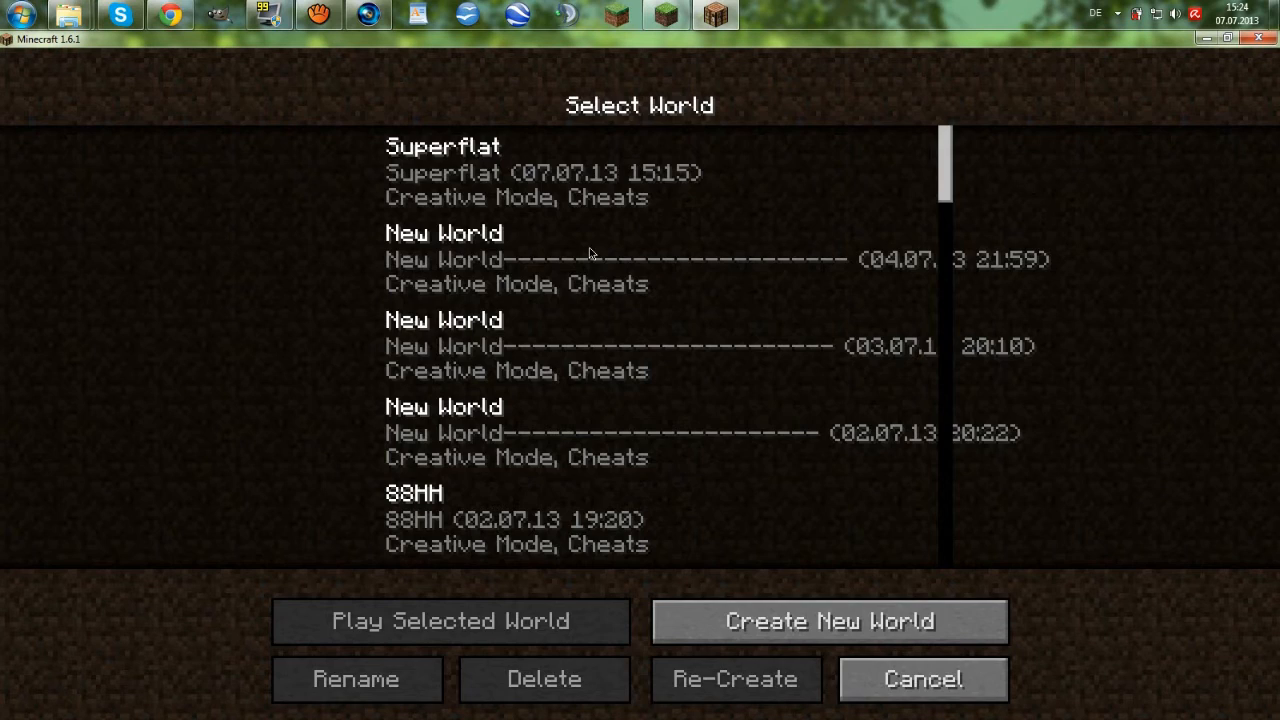
Step: Load the selected creative world and bring up the Building Blocks inventory with E
left_click(448, 620)
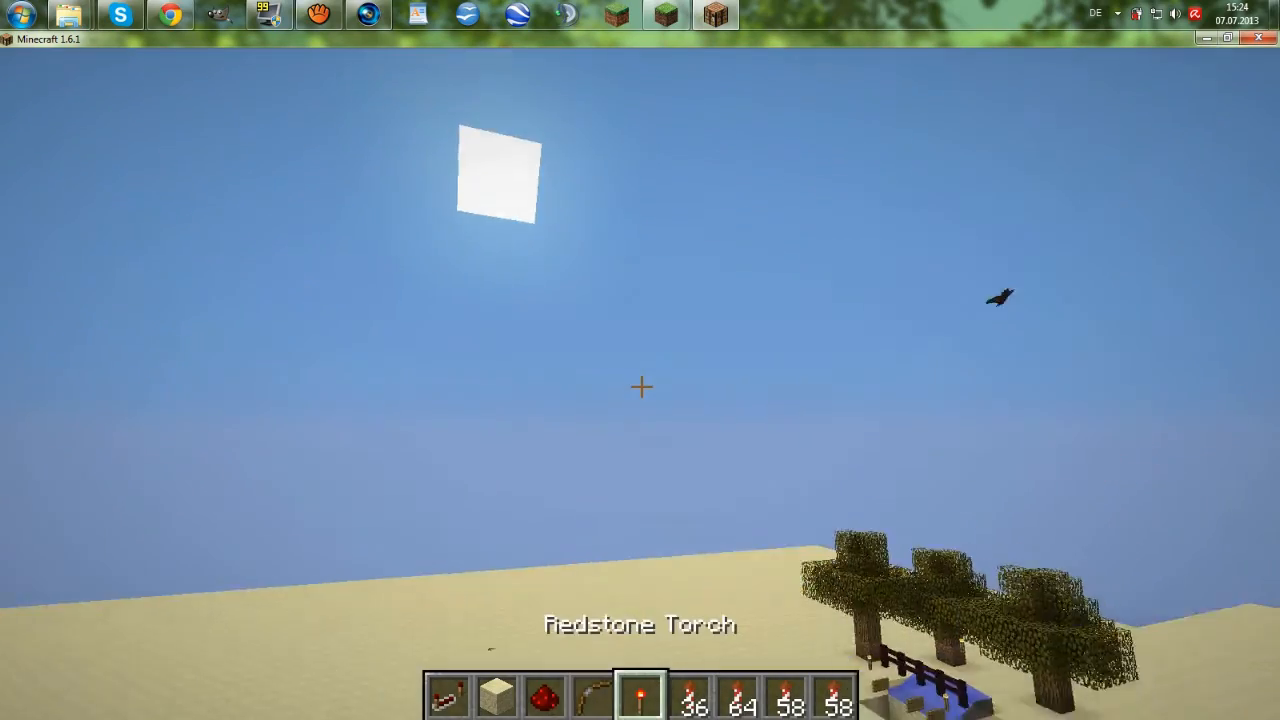
mouse_move(640, 388)
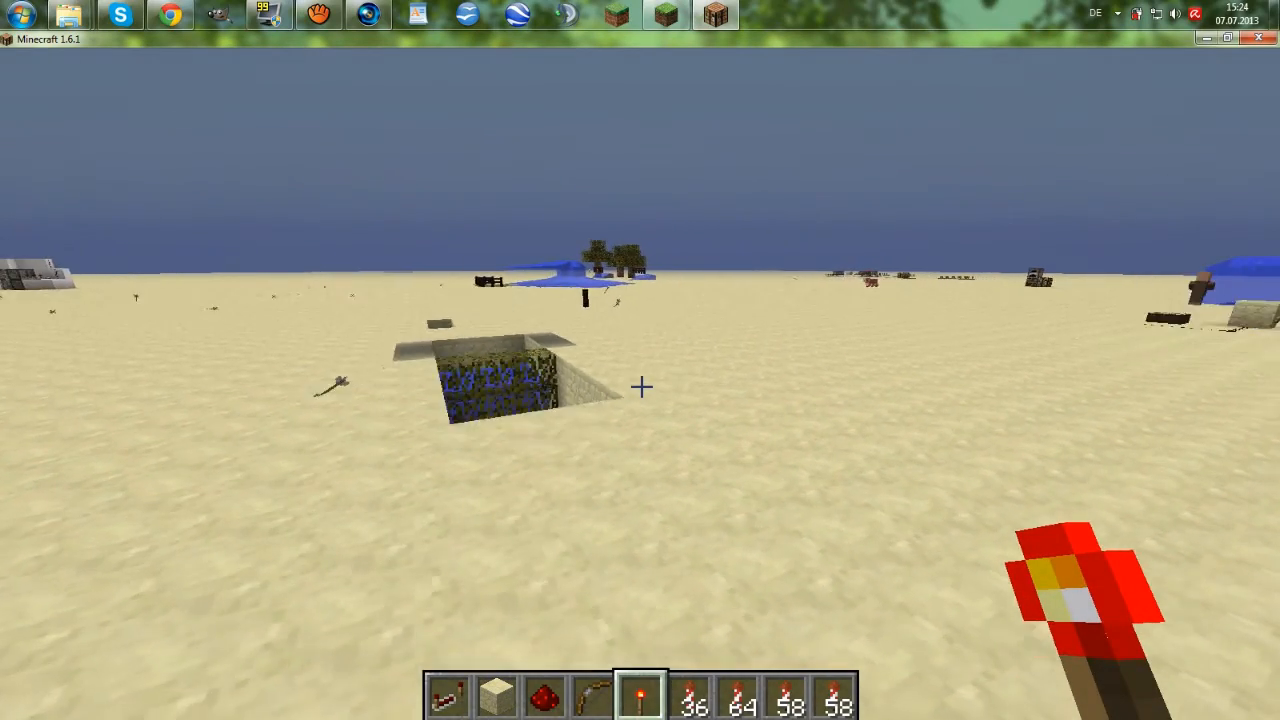
key("e")
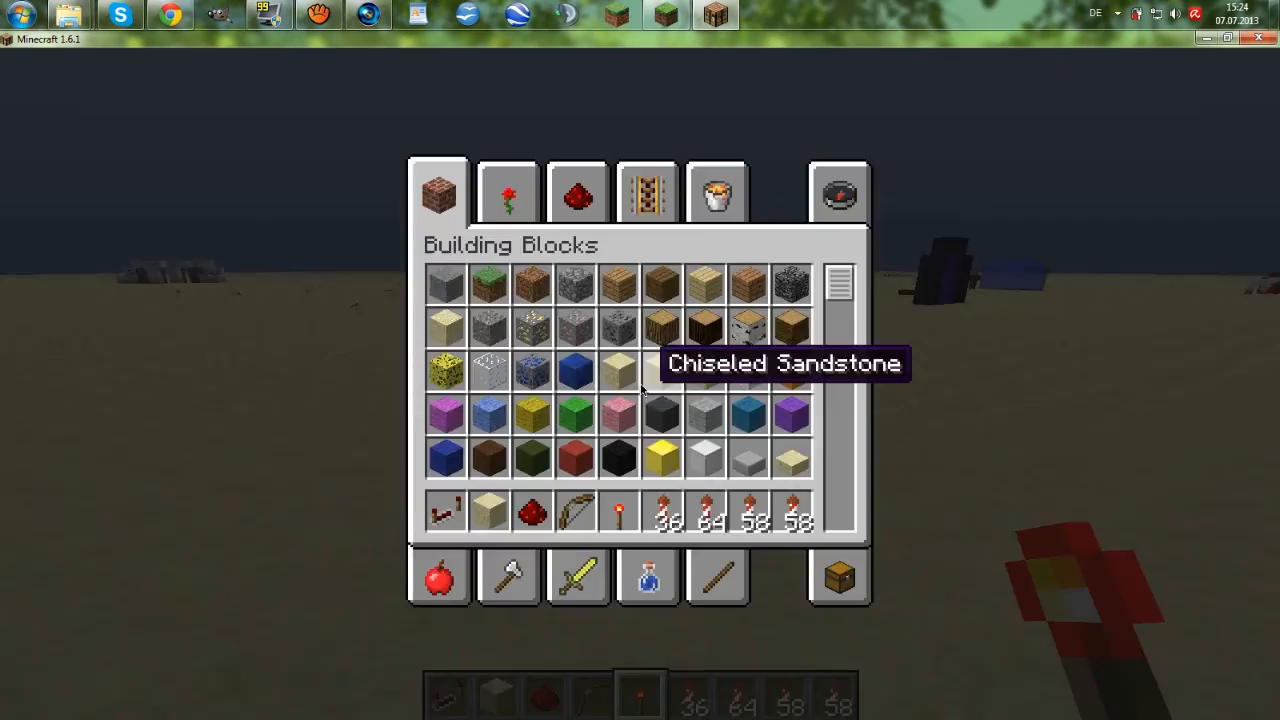